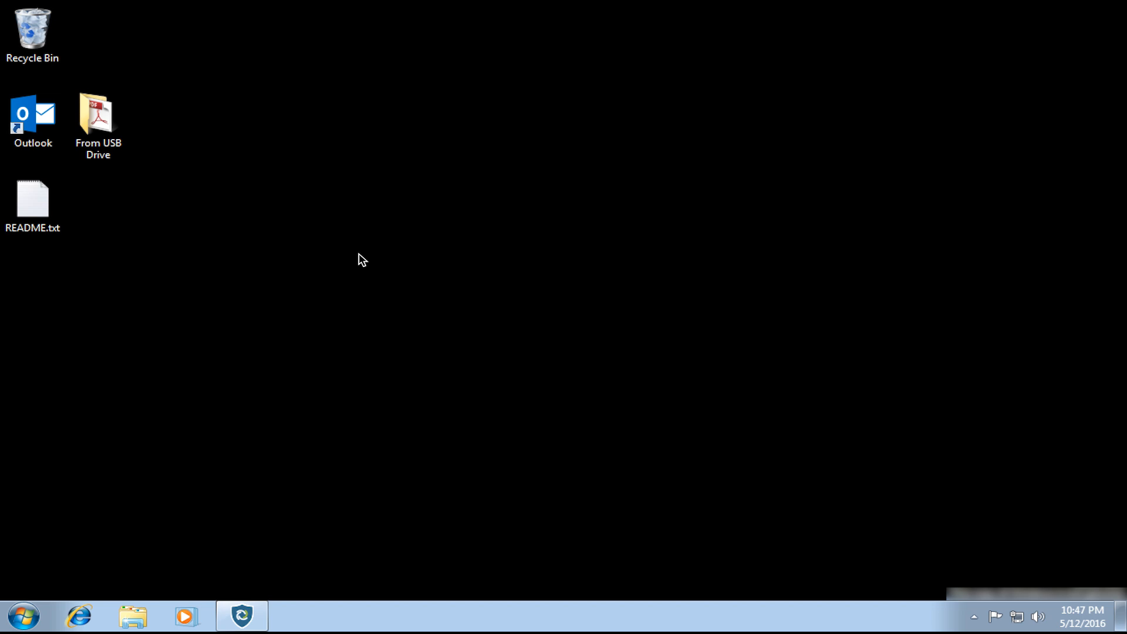
pyautogui.moveTo(751, 453)
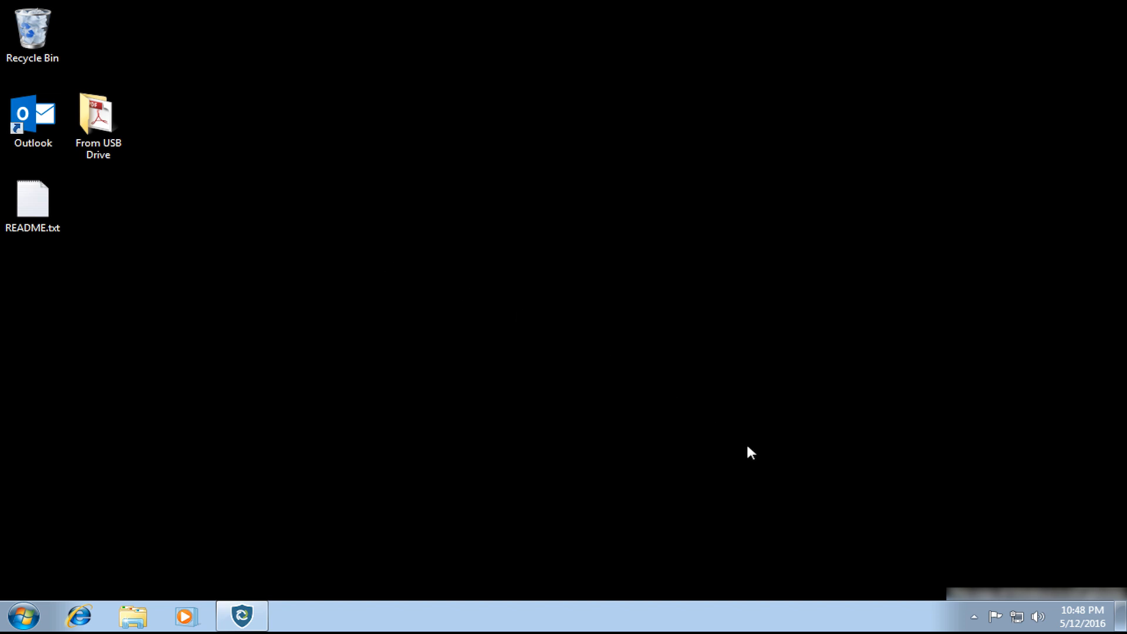
pyautogui.moveTo(965, 600)
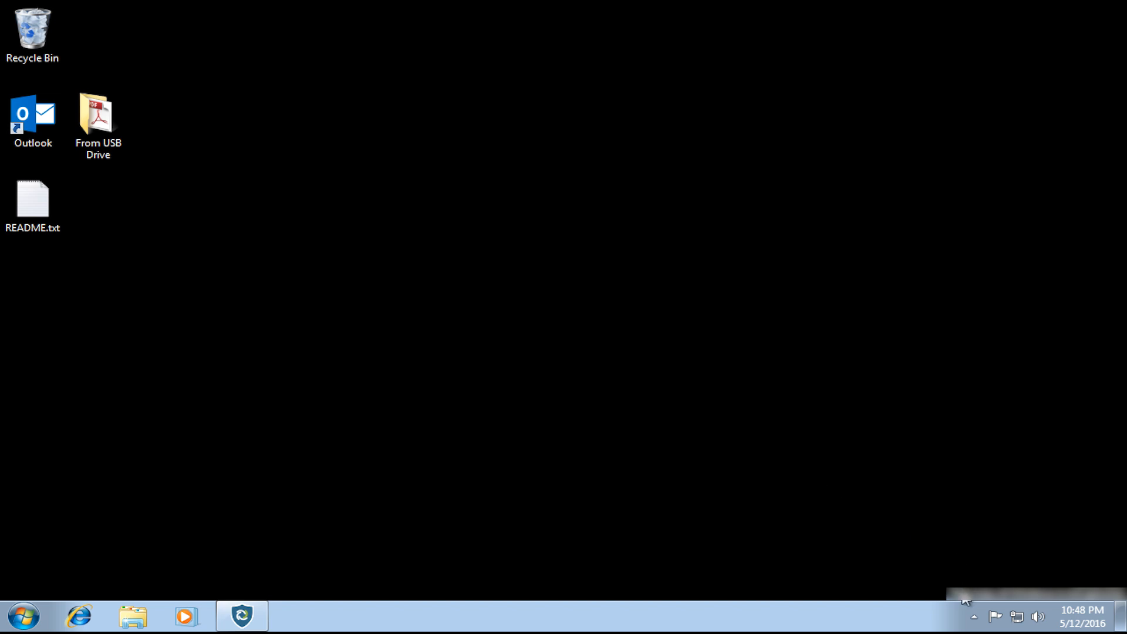
# Open the McAfee VirusScan Console from the notification area, allow it to run, then close it.
pyautogui.click(974, 616)
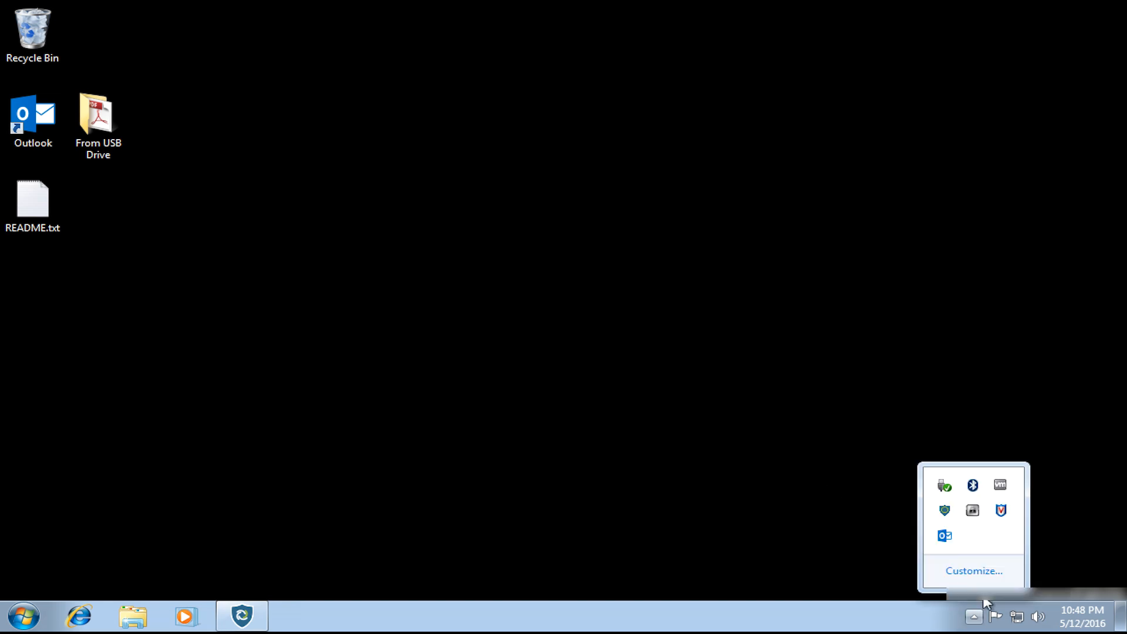
pyautogui.rightClick(1000, 510)
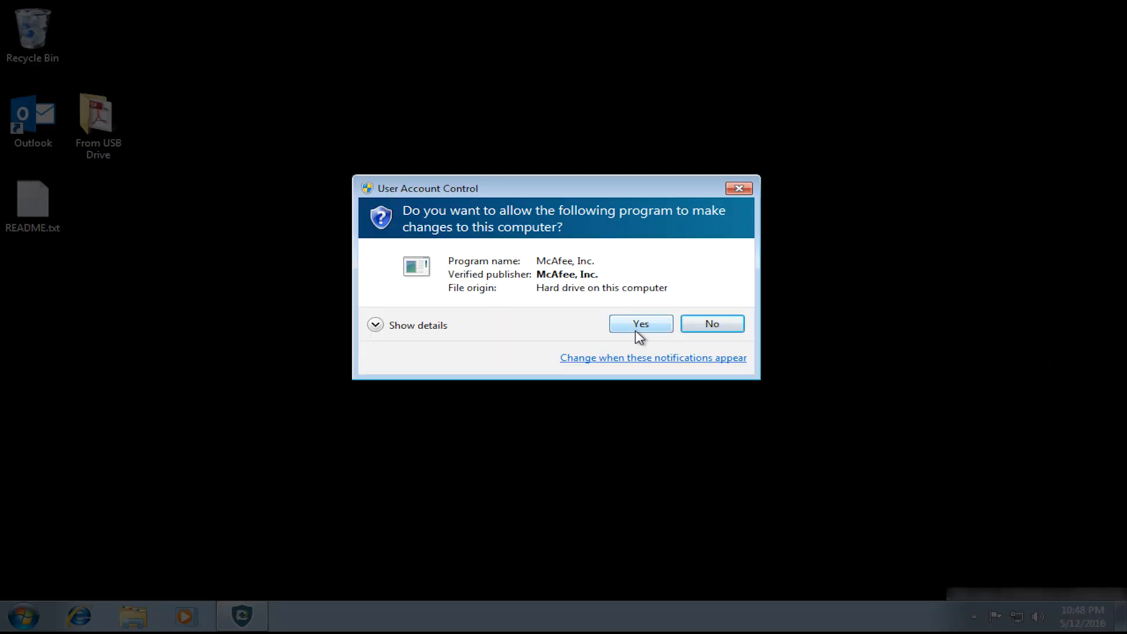
pyautogui.click(639, 324)
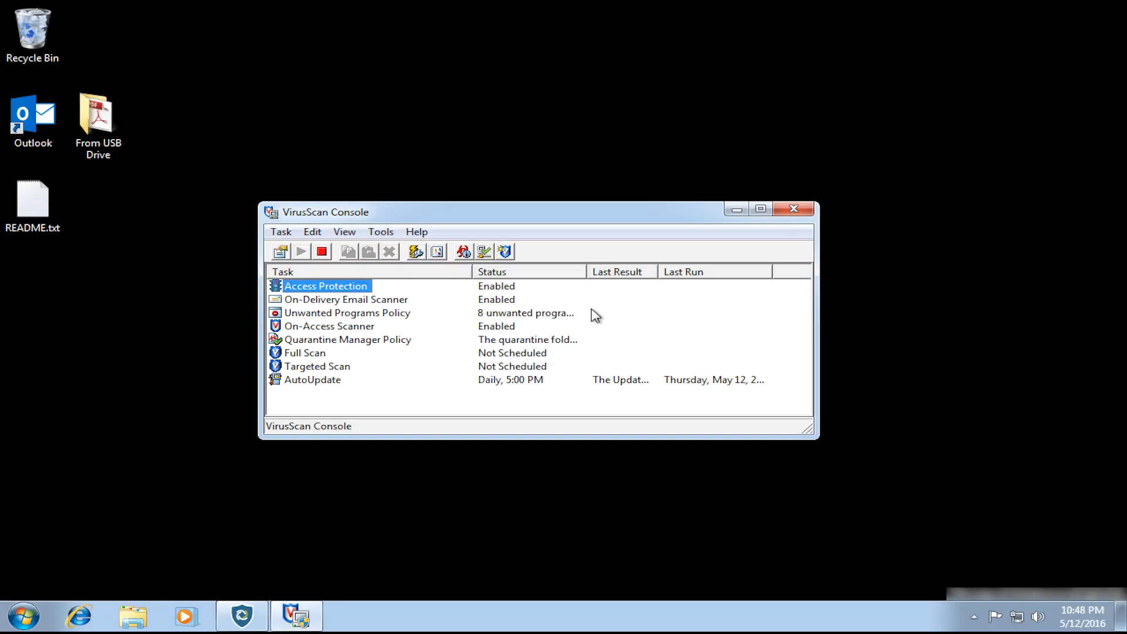
pyautogui.moveTo(571, 385)
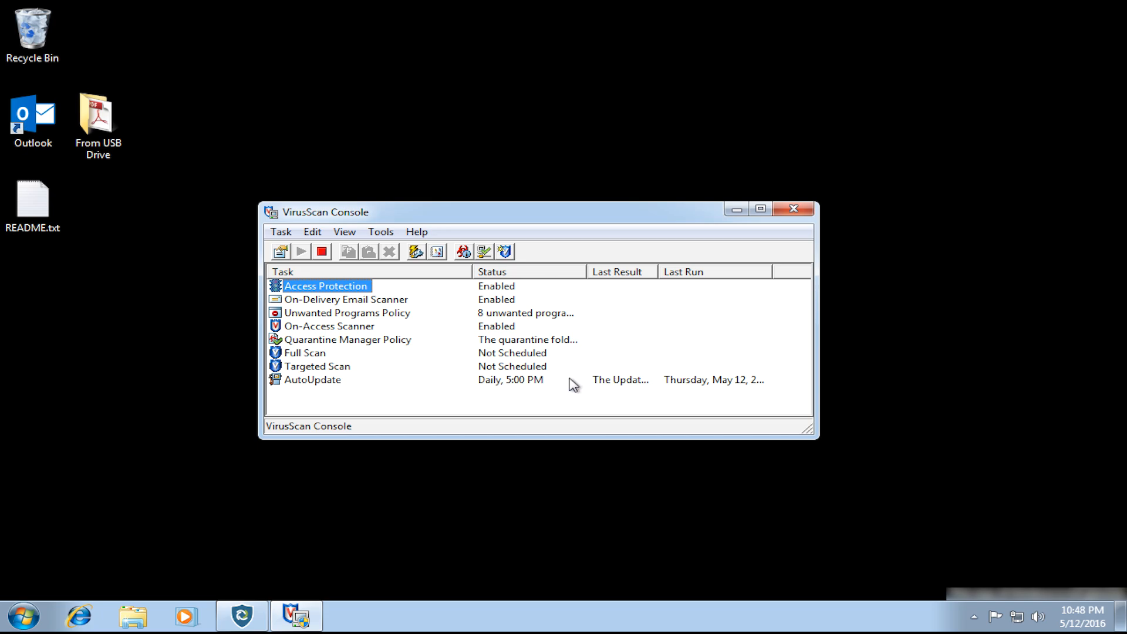
pyautogui.click(793, 209)
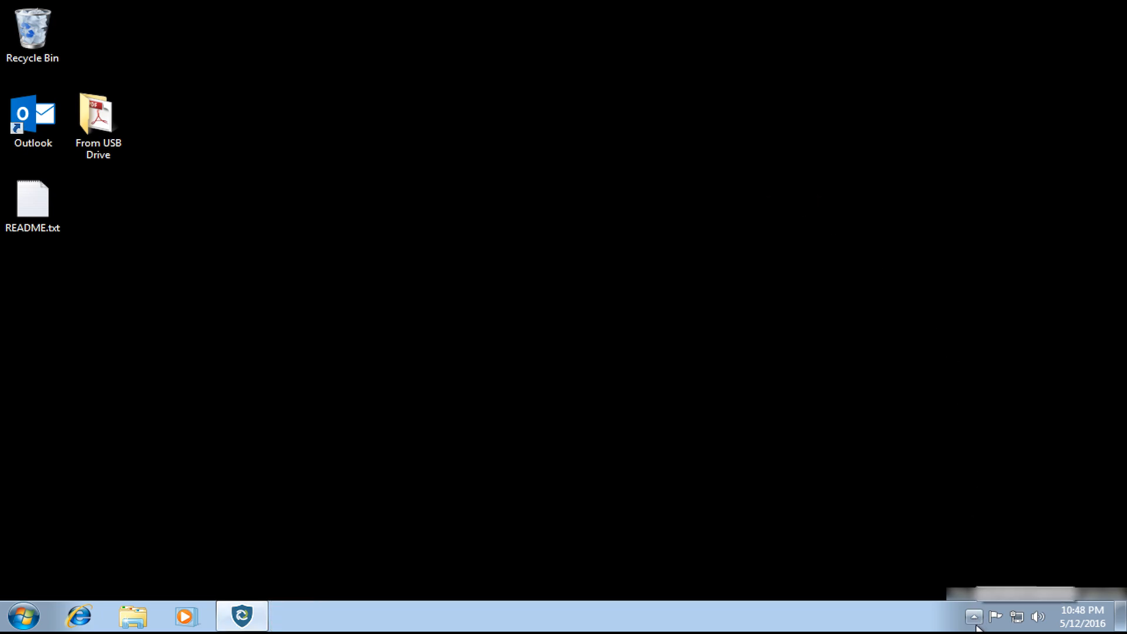
# Launch the EMET 5.5 console from the notification area, allowing it to make changes.
pyautogui.click(973, 616)
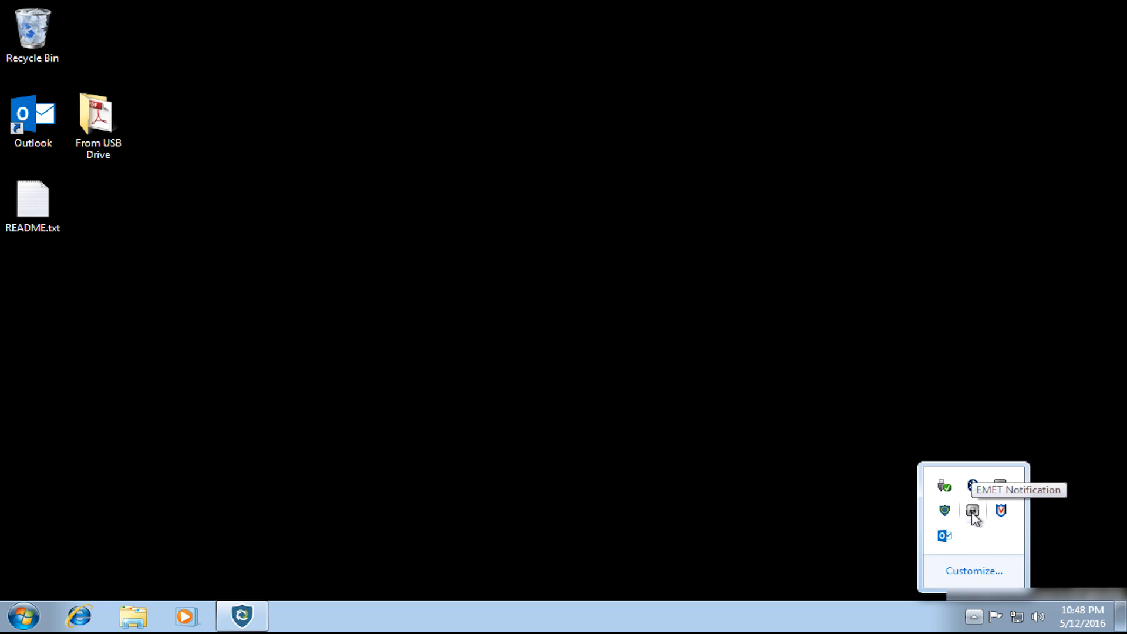
pyautogui.click(972, 510)
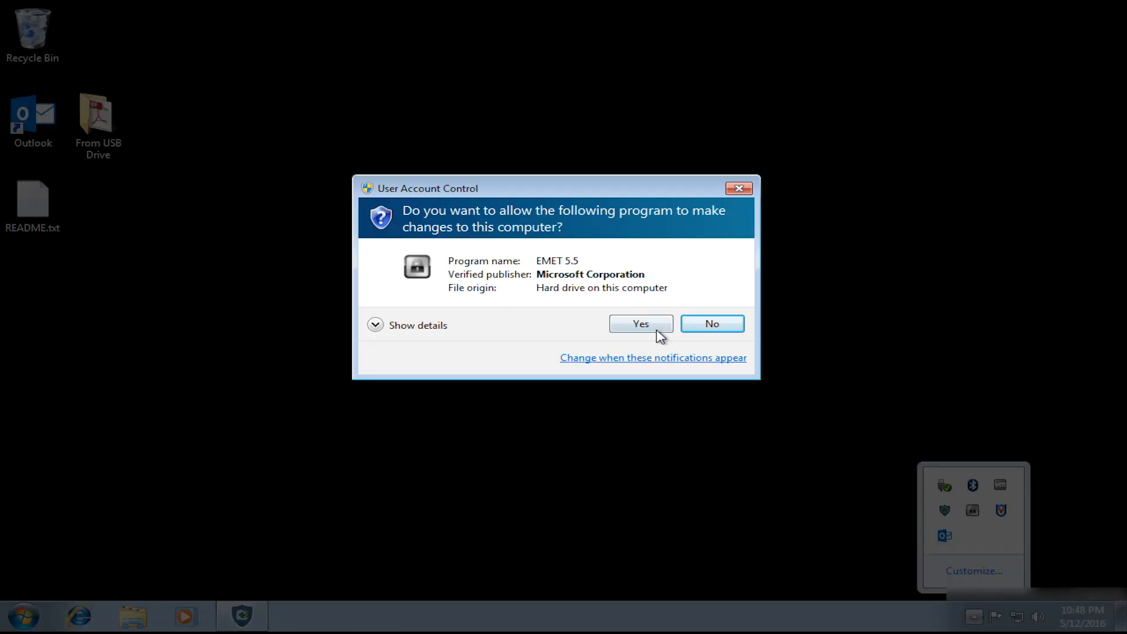
pyautogui.click(640, 323)
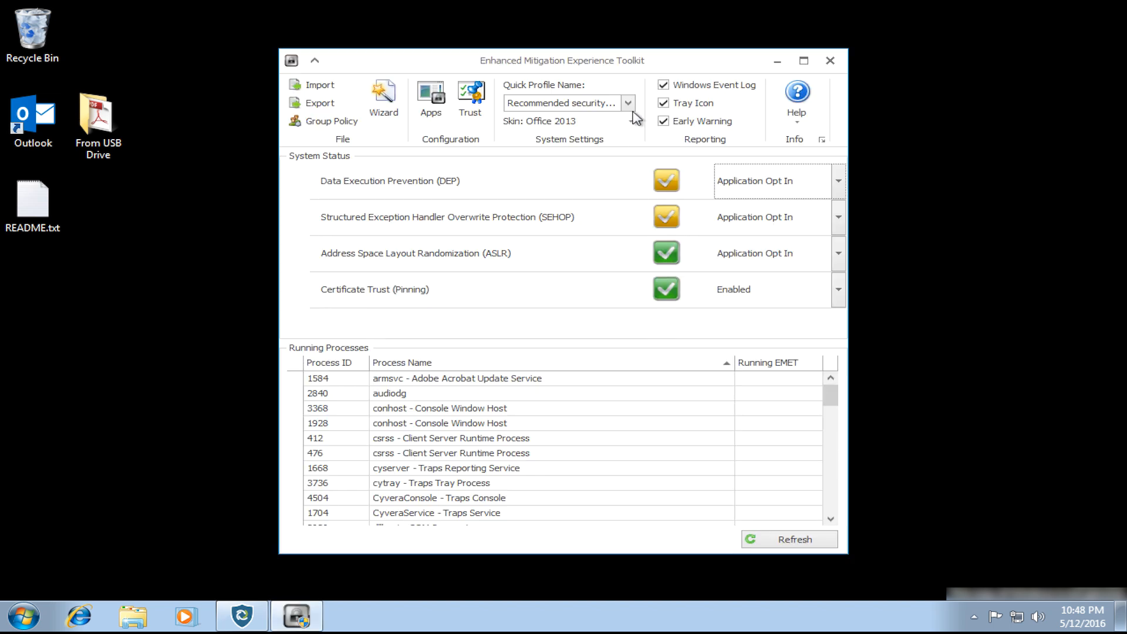
pyautogui.moveTo(589, 112)
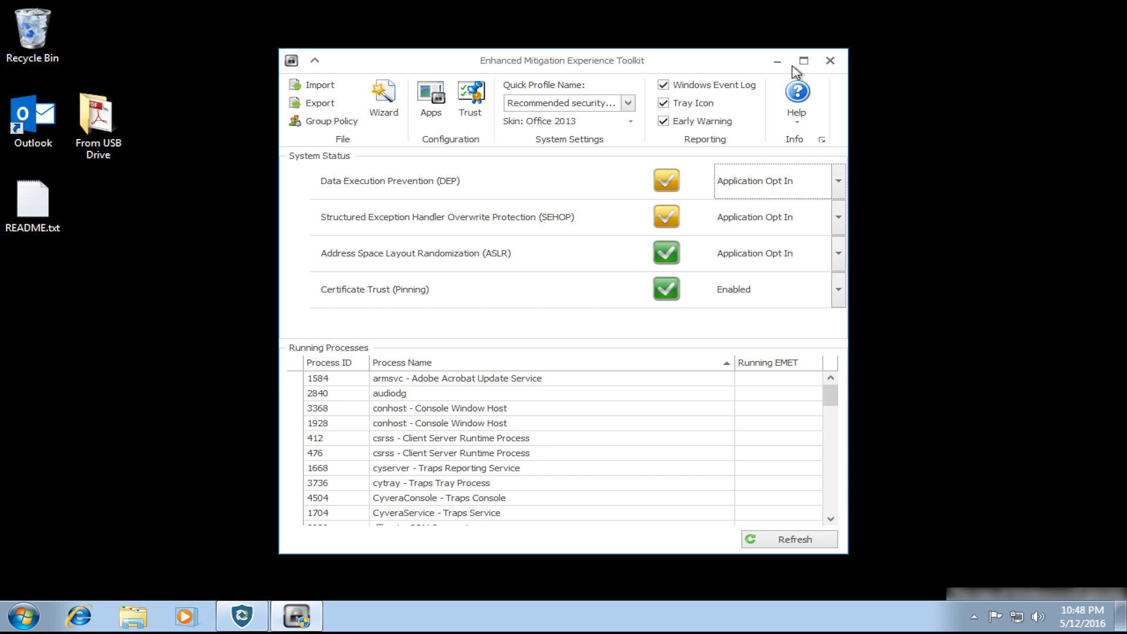
pyautogui.moveTo(829, 60)
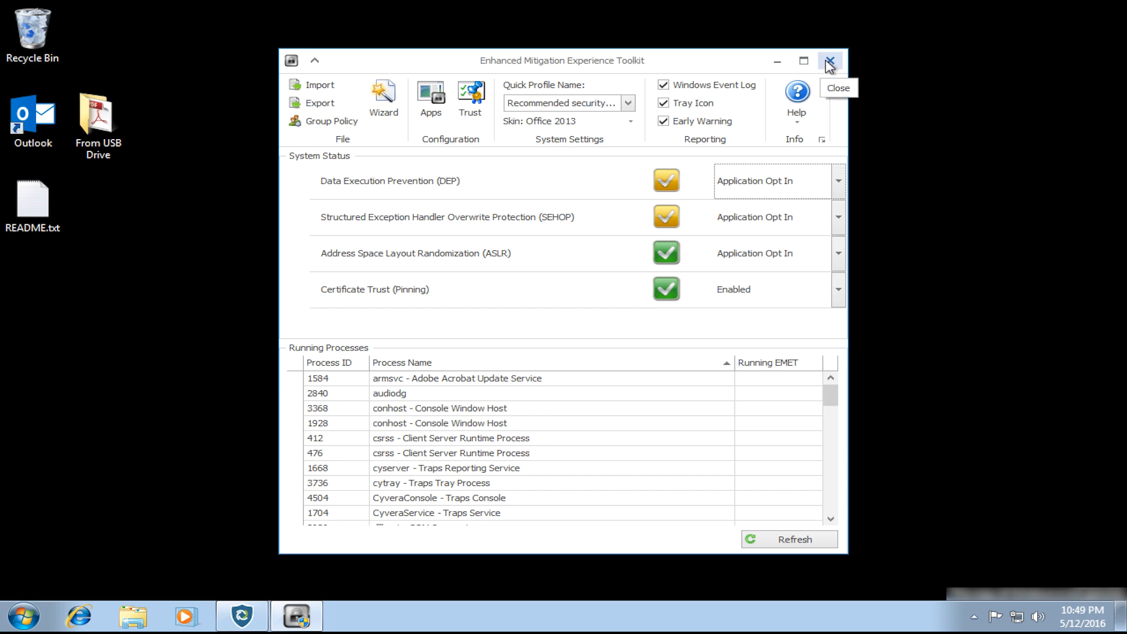
# Close EMET, confirm Traps shows Advanced Endpoint Protection disabled, then close Traps.
pyautogui.click(829, 61)
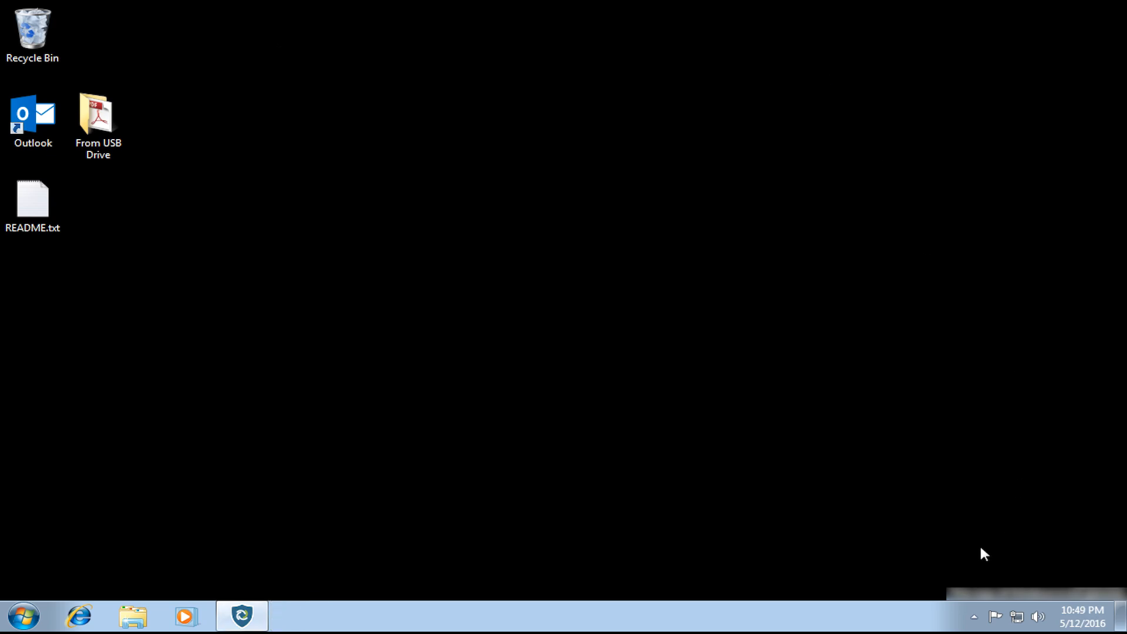
pyautogui.click(974, 617)
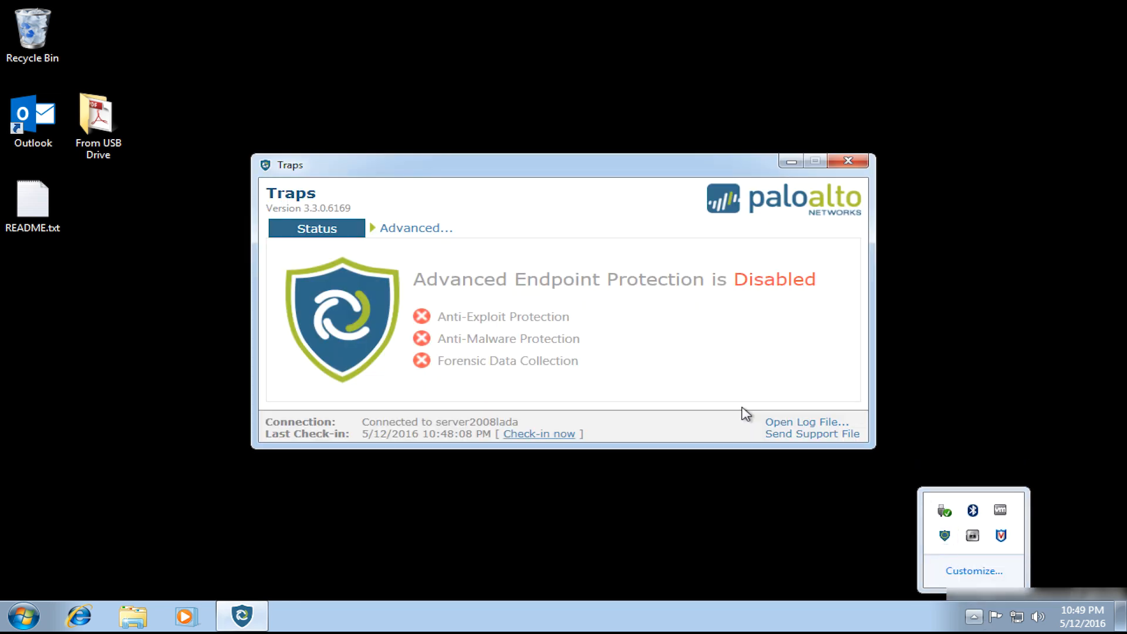
pyautogui.moveTo(849, 161)
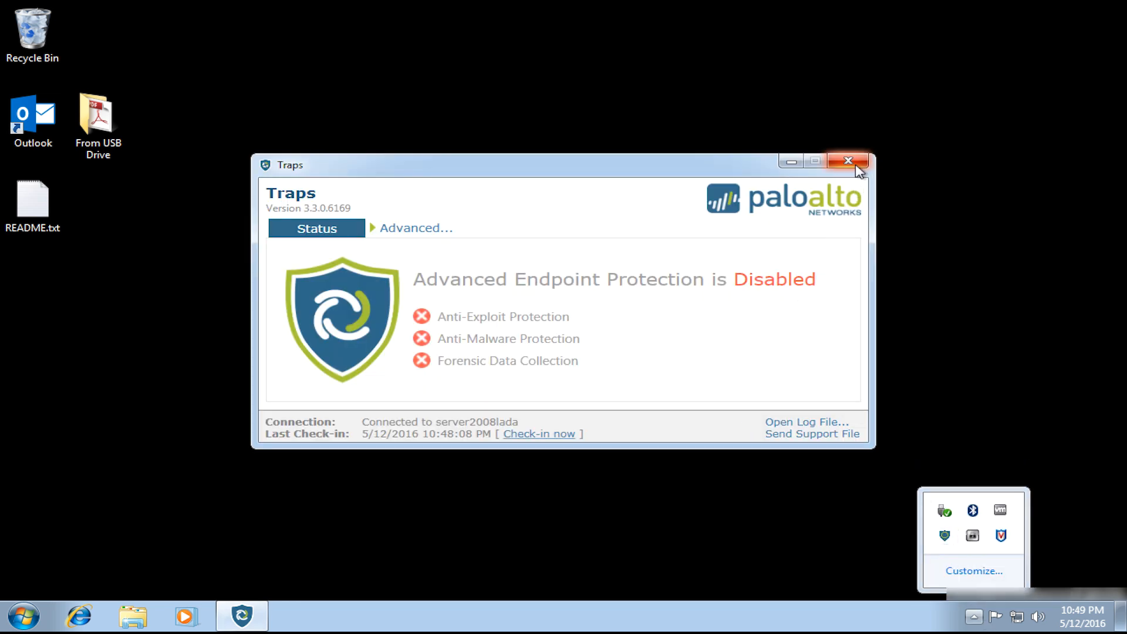
pyautogui.click(848, 161)
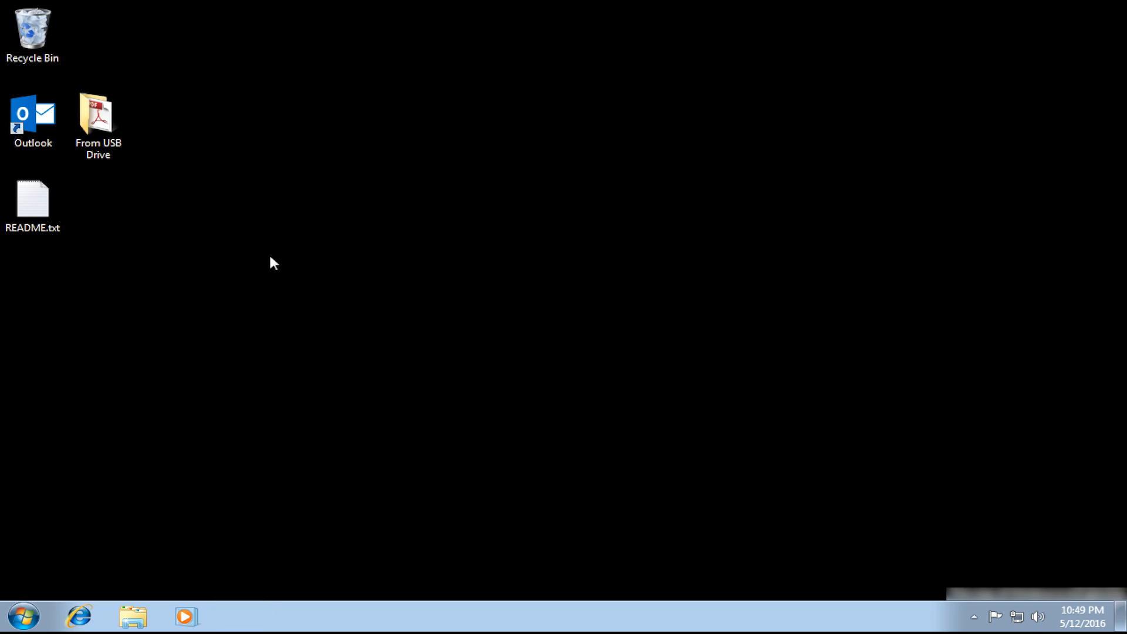
# Launch Outlook from the desktop and show the Outlook Data File Inbox with four messages.
pyautogui.click(33, 119)
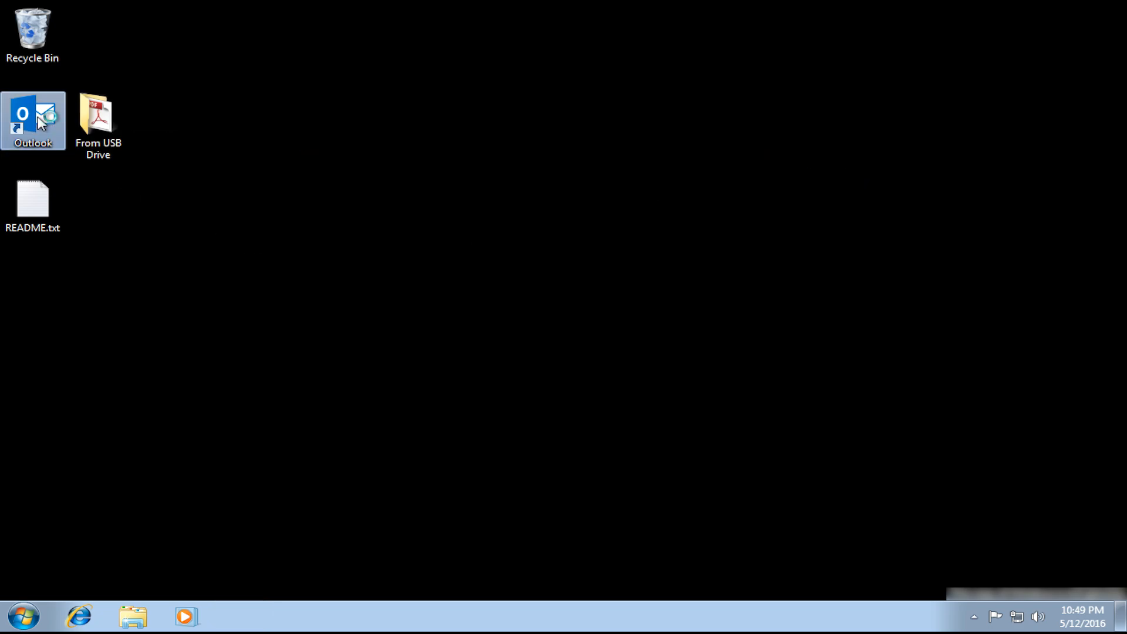
pyautogui.doubleClick(32, 119)
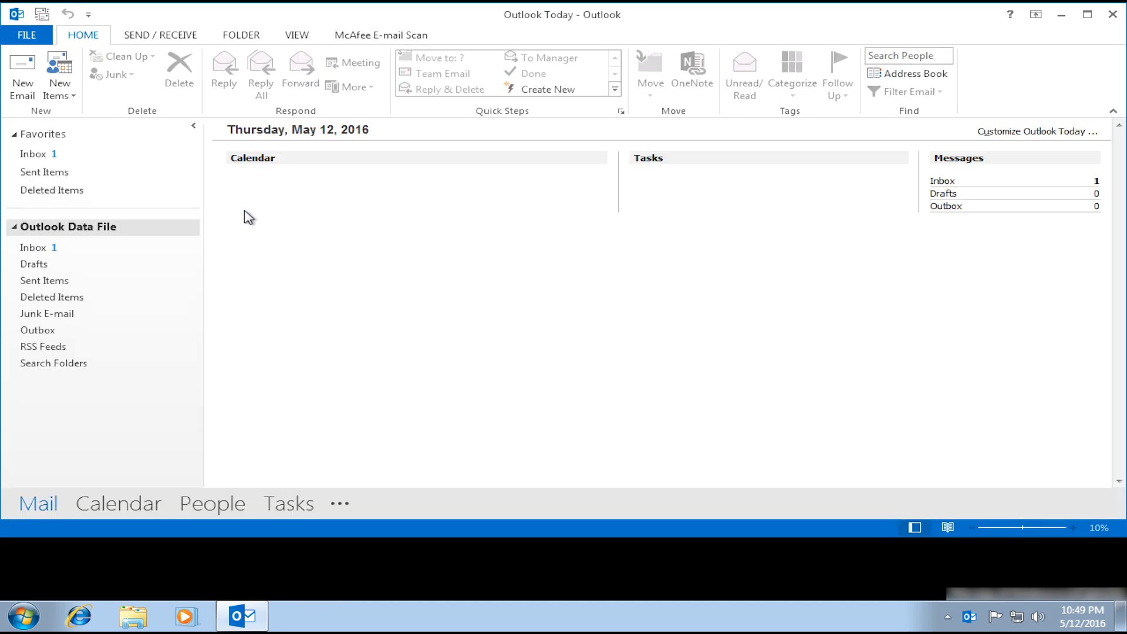
pyautogui.click(33, 247)
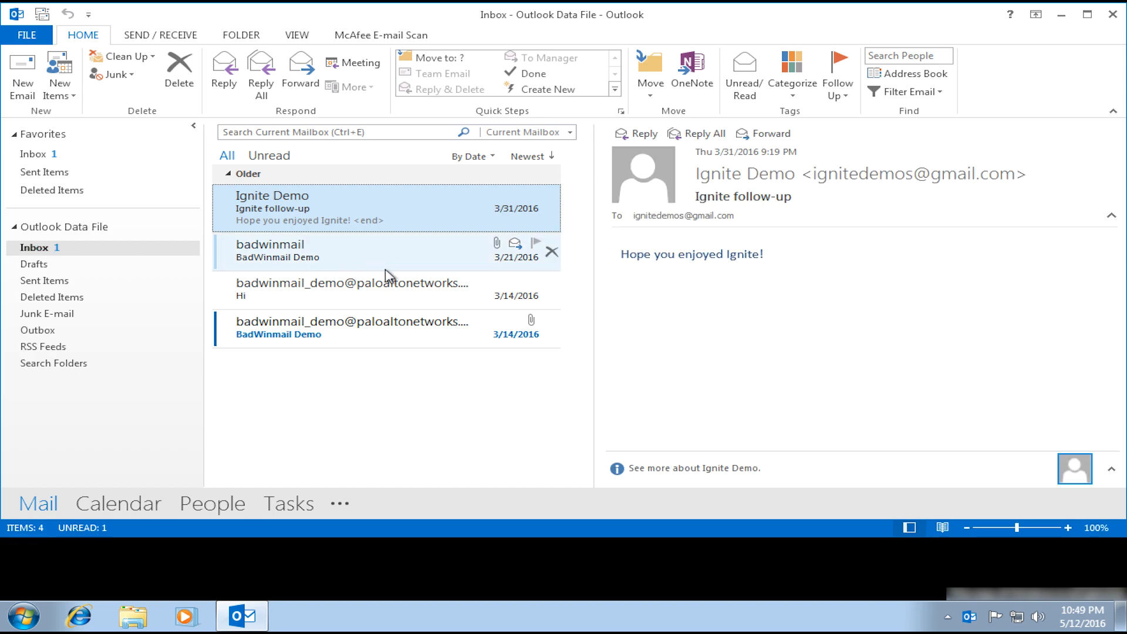
pyautogui.moveTo(491, 253)
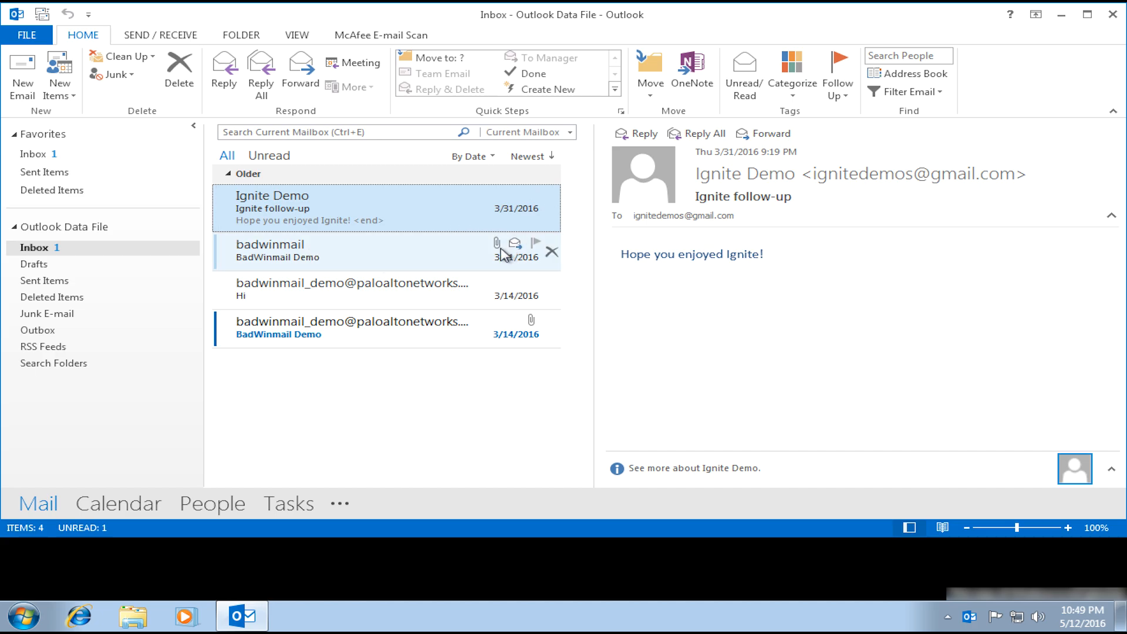
pyautogui.moveTo(465, 263)
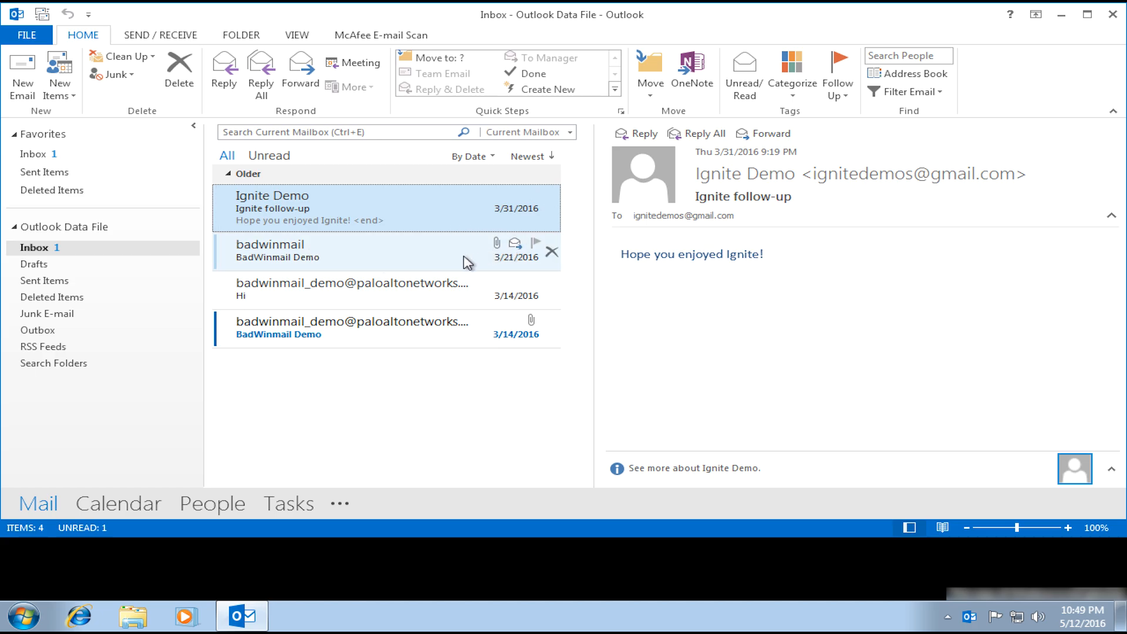
pyautogui.moveTo(458, 261)
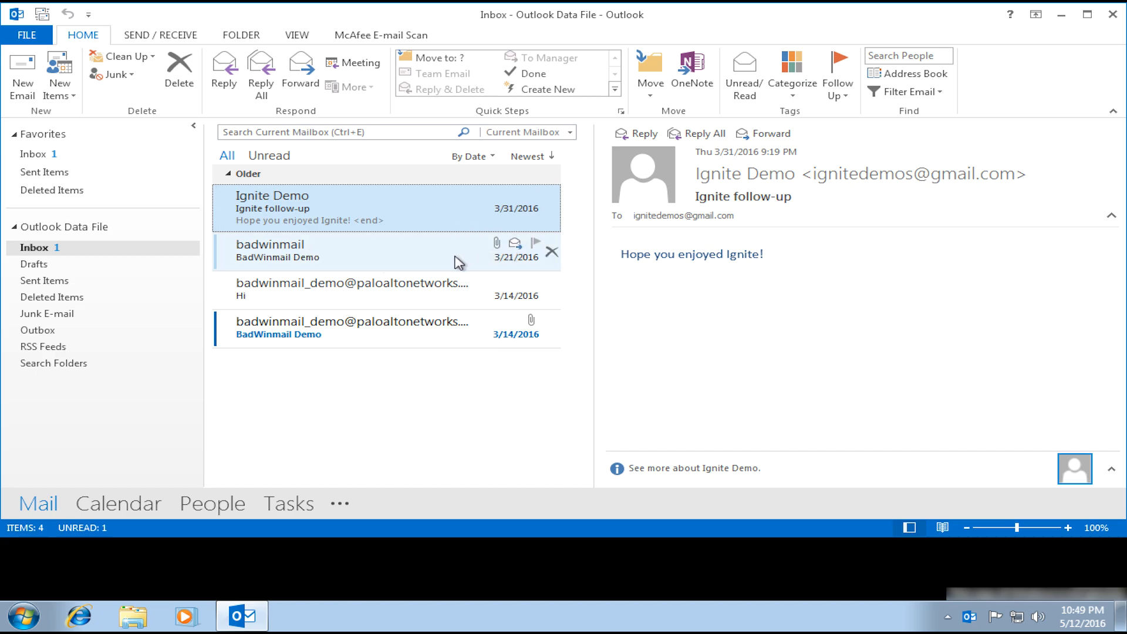
pyautogui.click(359, 250)
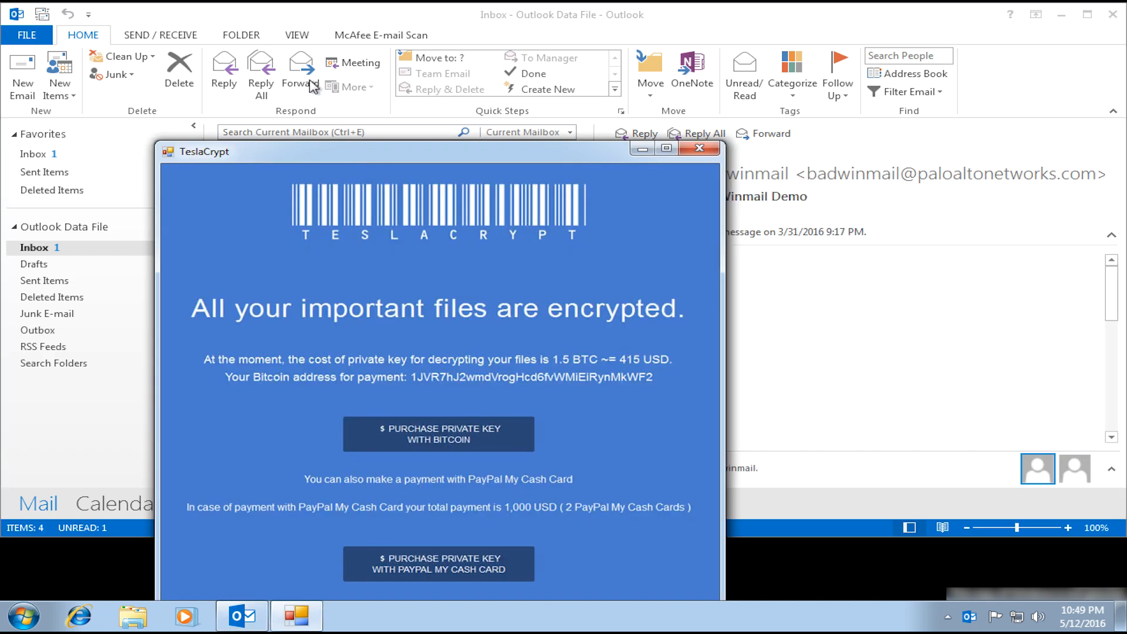
pyautogui.moveTo(513, 285)
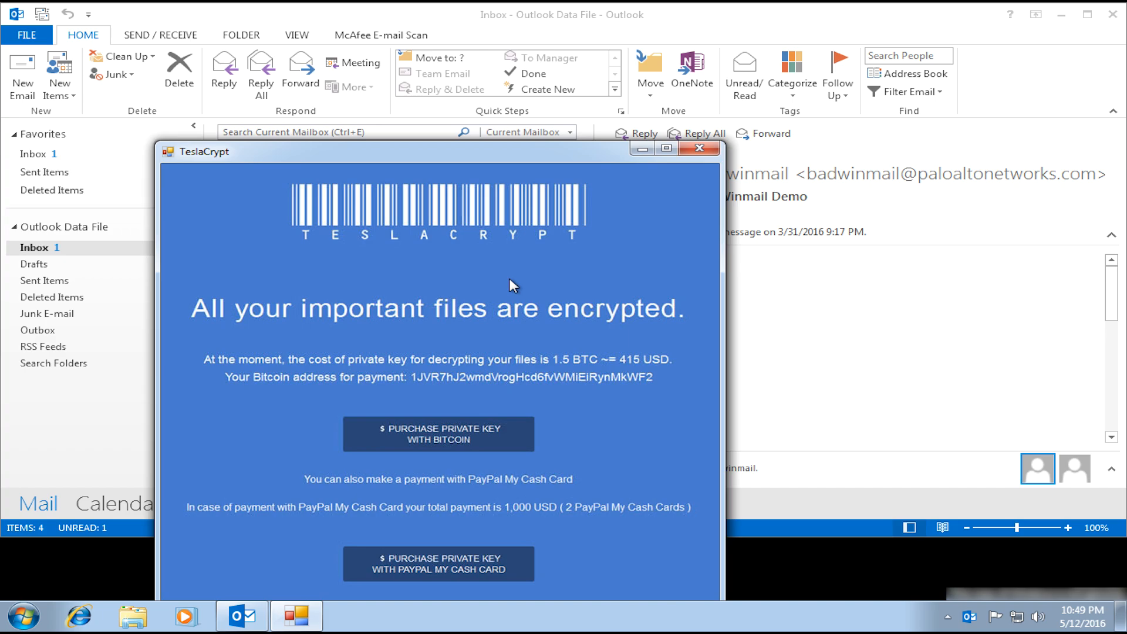
pyautogui.moveTo(923, 294)
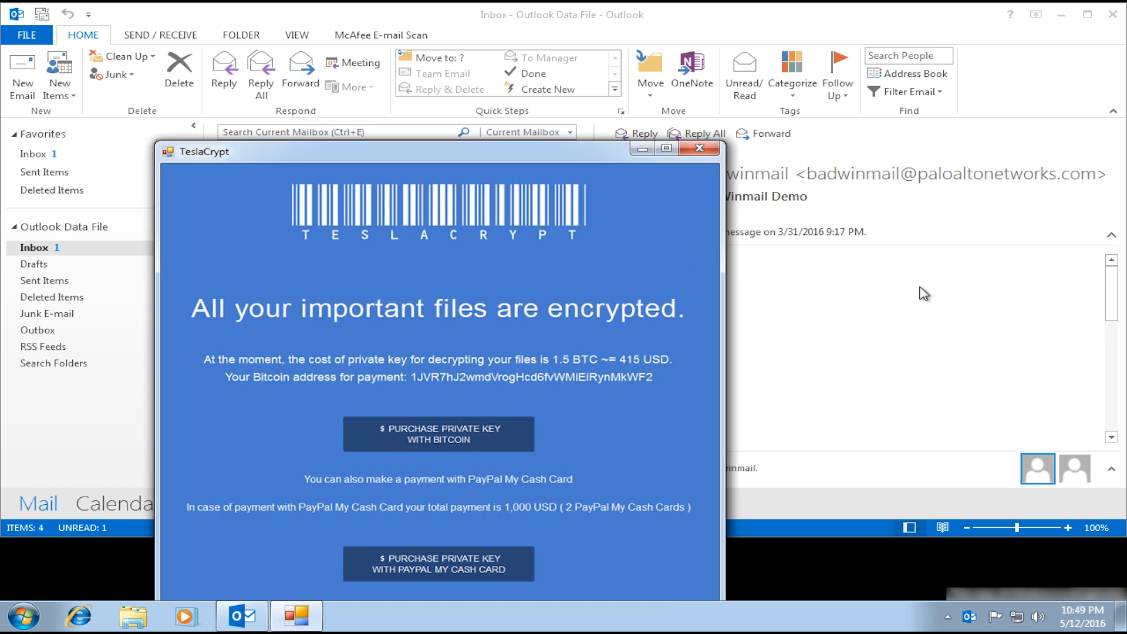
pyautogui.moveTo(912, 276)
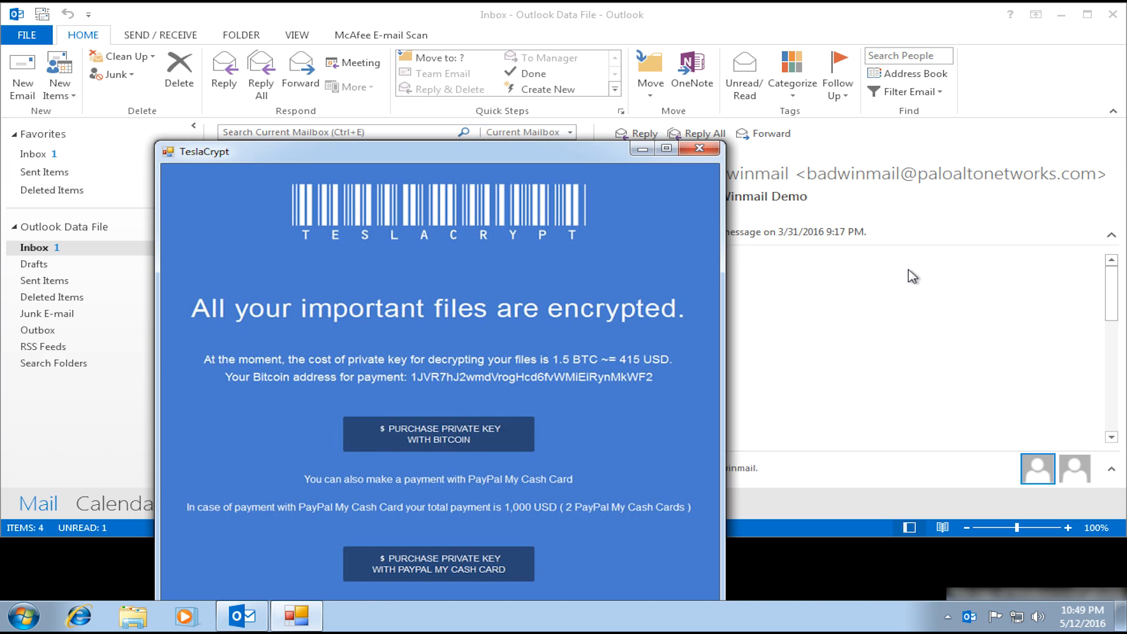
pyautogui.moveTo(895, 400)
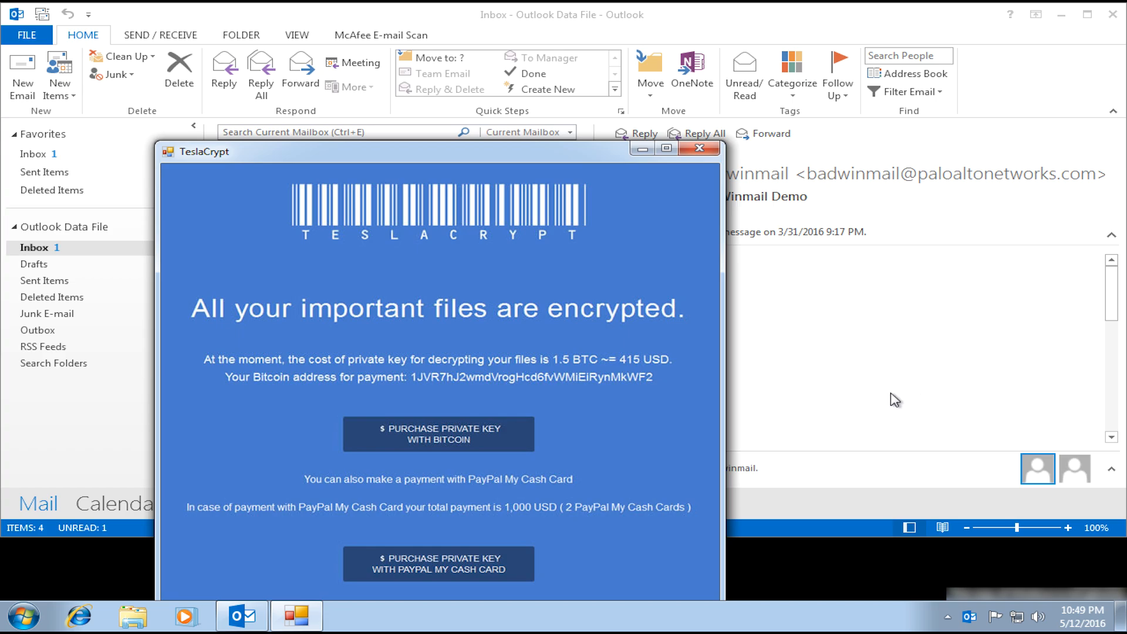
pyautogui.moveTo(718, 372)
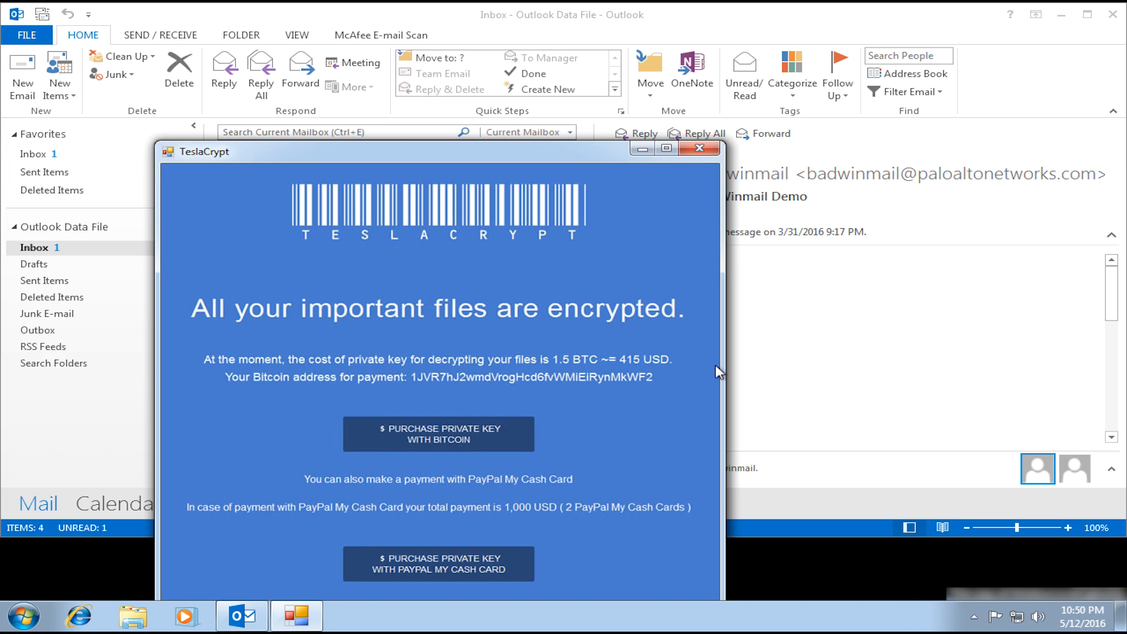
pyautogui.moveTo(616, 286)
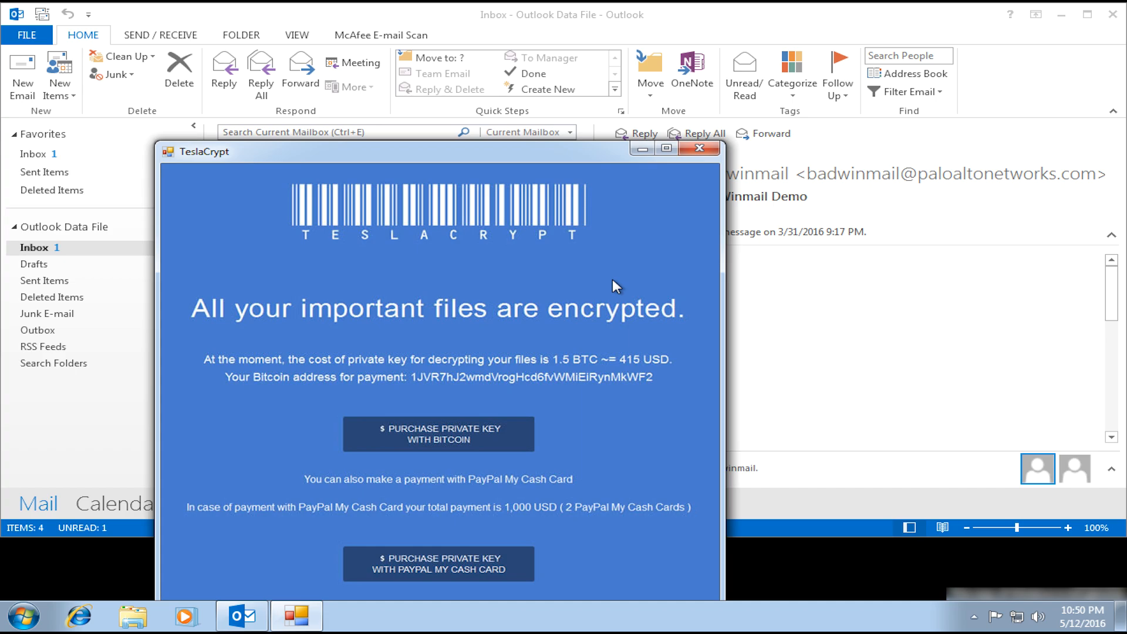
pyautogui.moveTo(697, 148)
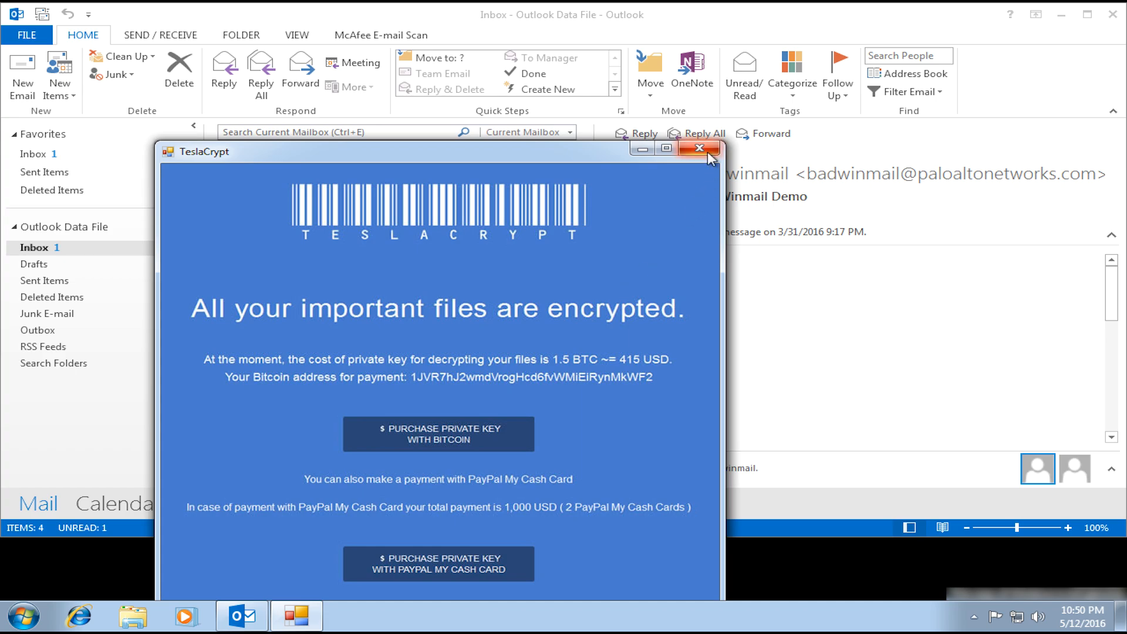
pyautogui.moveTo(698, 149)
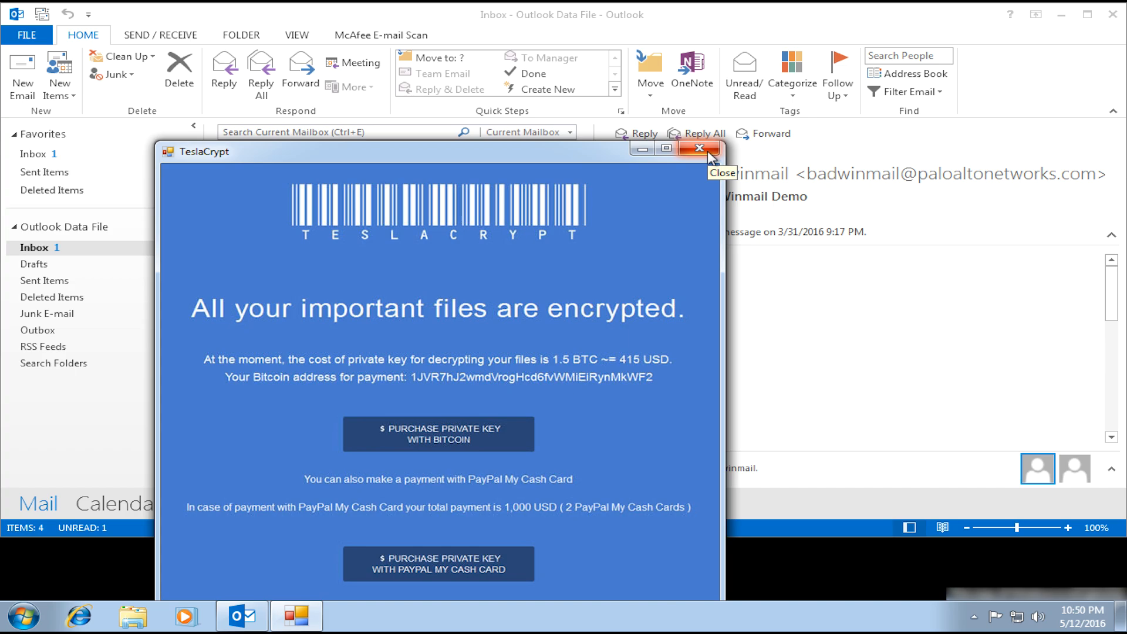
# Close the TeslaCrypt ransom note and quit Outlook, returning to the desktop.
pyautogui.click(698, 148)
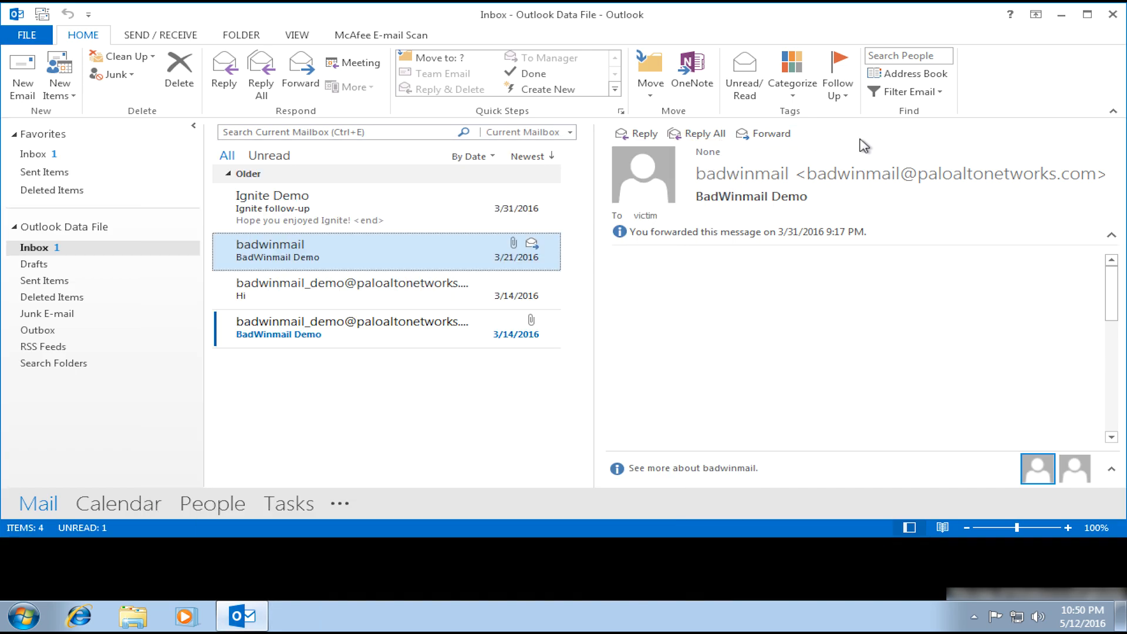
pyautogui.moveTo(1113, 13)
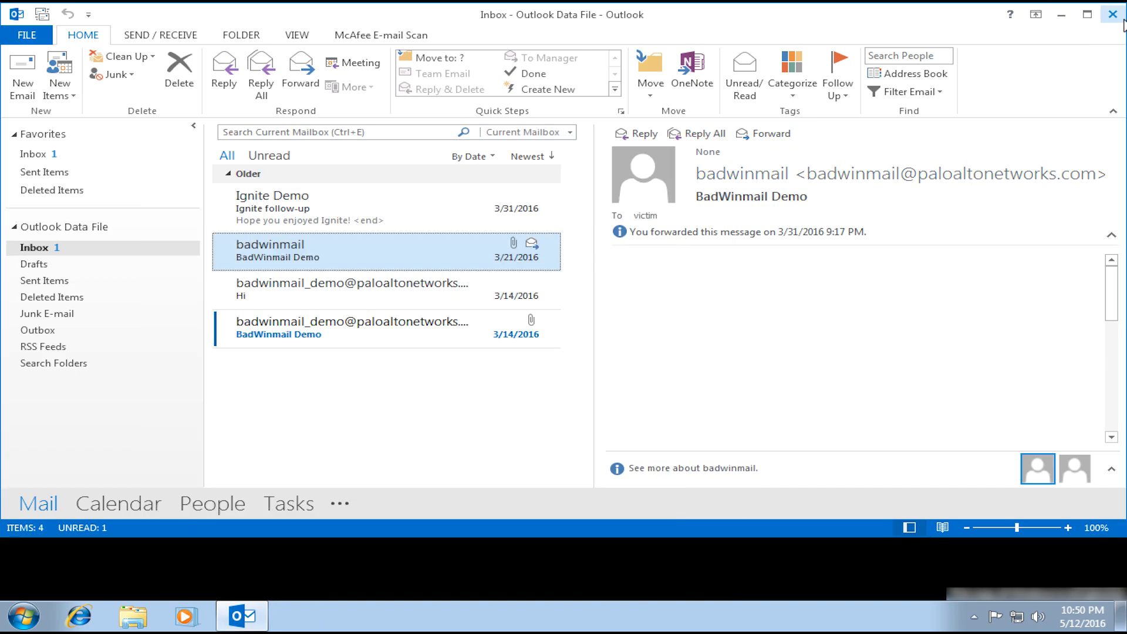
pyautogui.click(1114, 13)
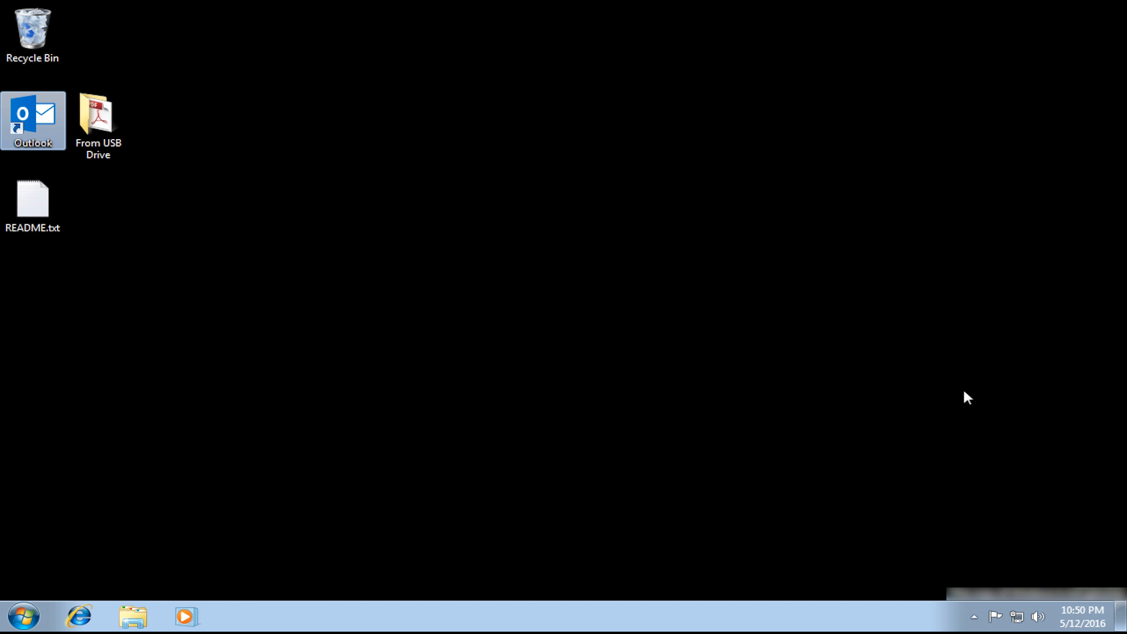
pyautogui.moveTo(972, 512)
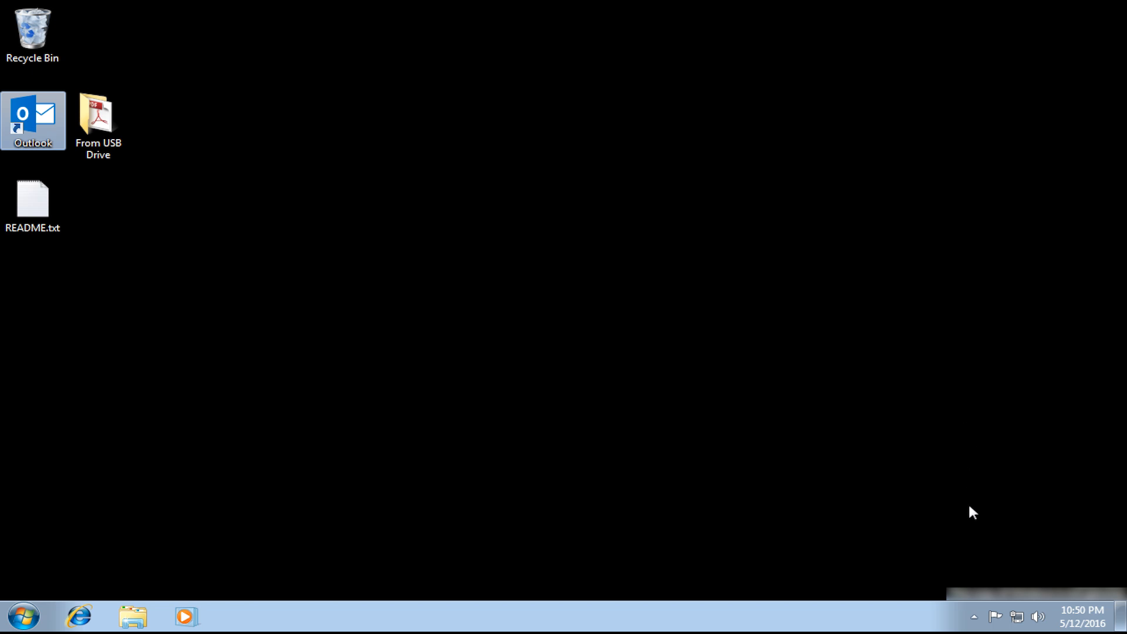
pyautogui.click(973, 617)
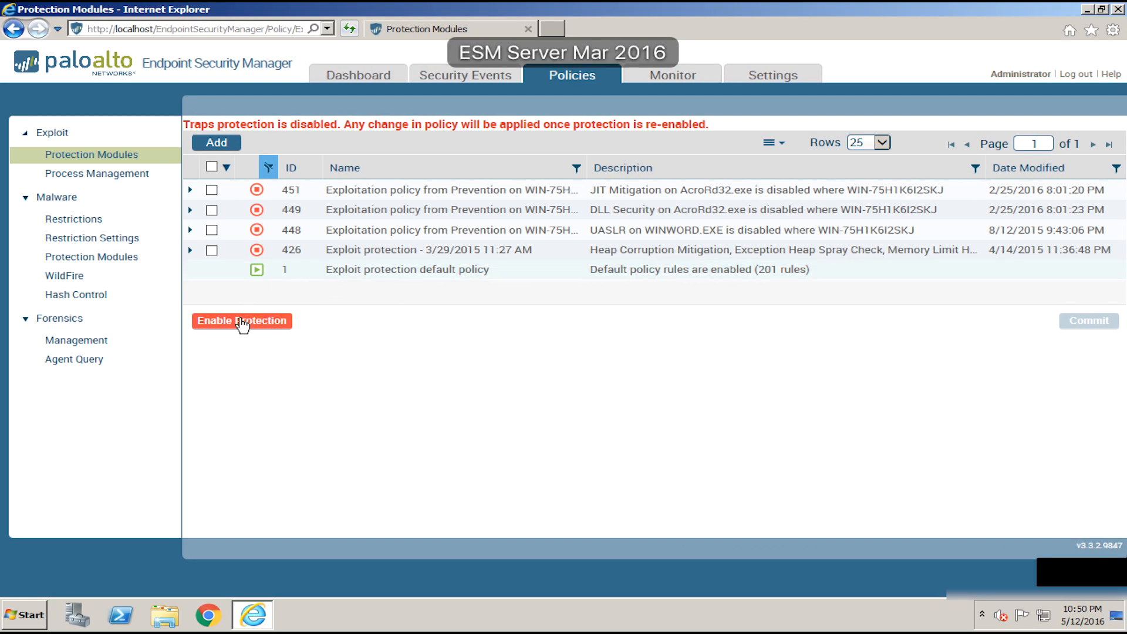
# Enable Traps protection under Policies > Protection Modules in Endpoint Security Manager.
pyautogui.click(241, 321)
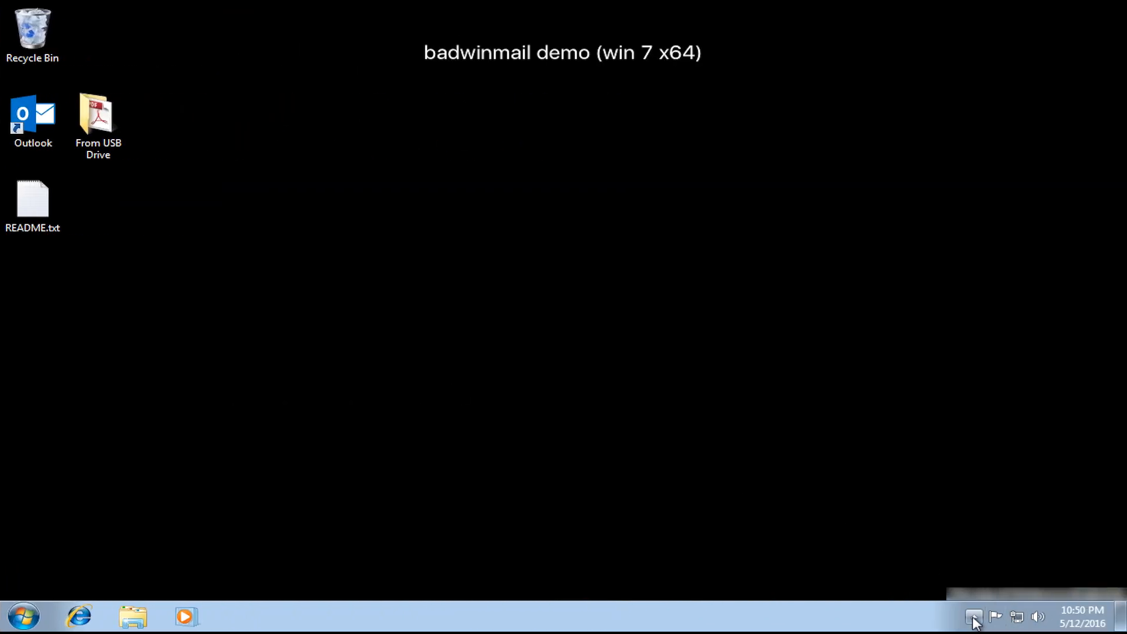
# Open the Traps console from the tray and check in with server2008lada now.
pyautogui.click(973, 617)
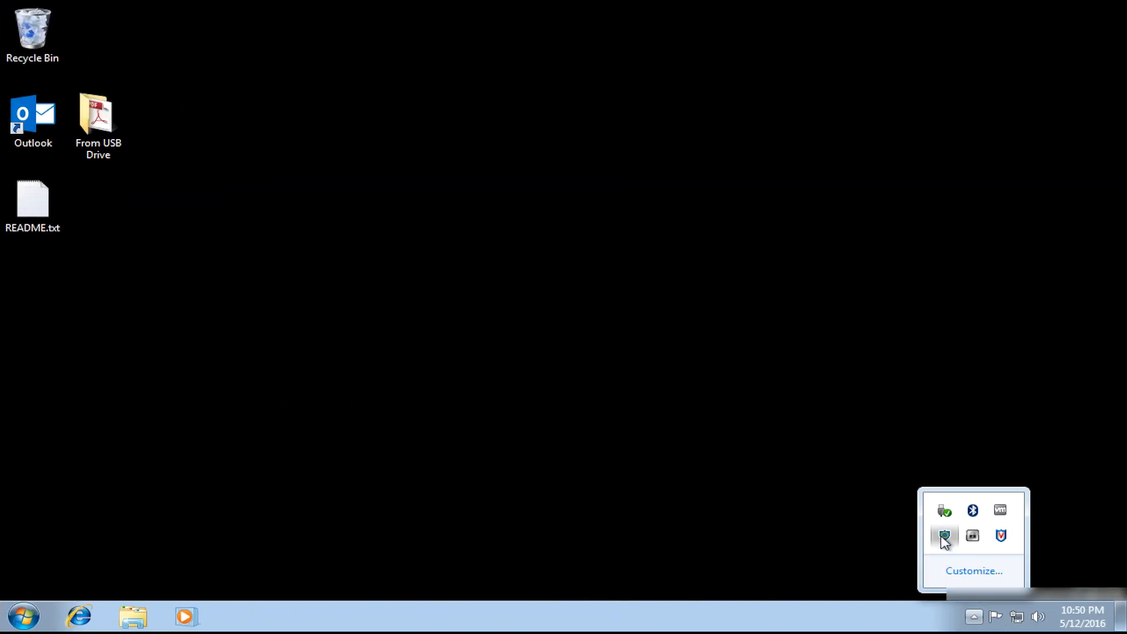
pyautogui.click(944, 535)
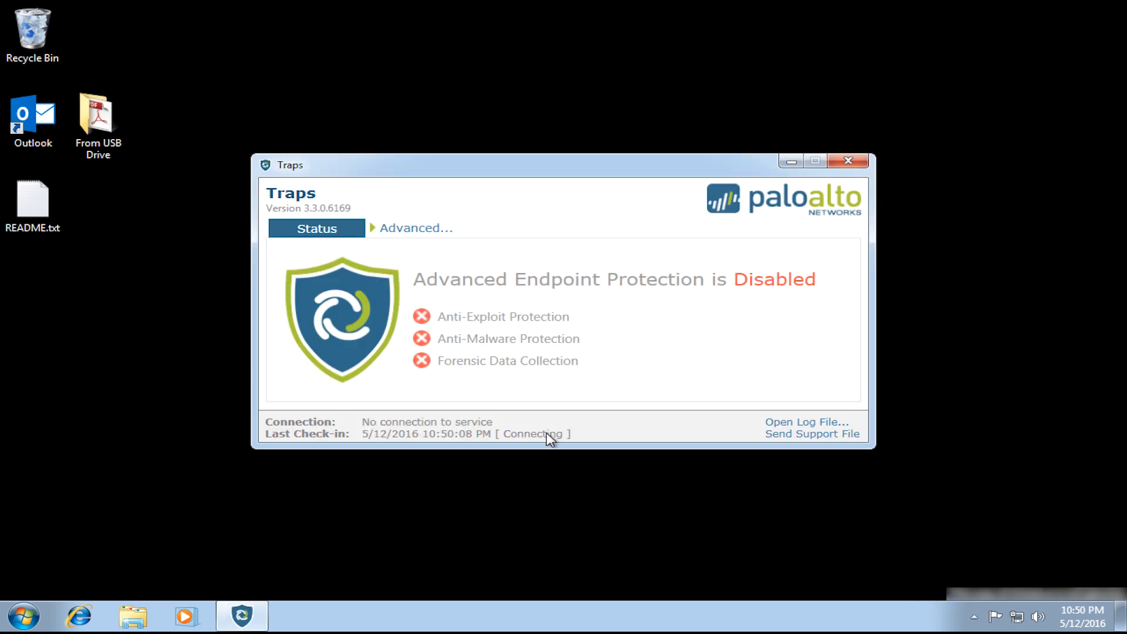
pyautogui.moveTo(541, 439)
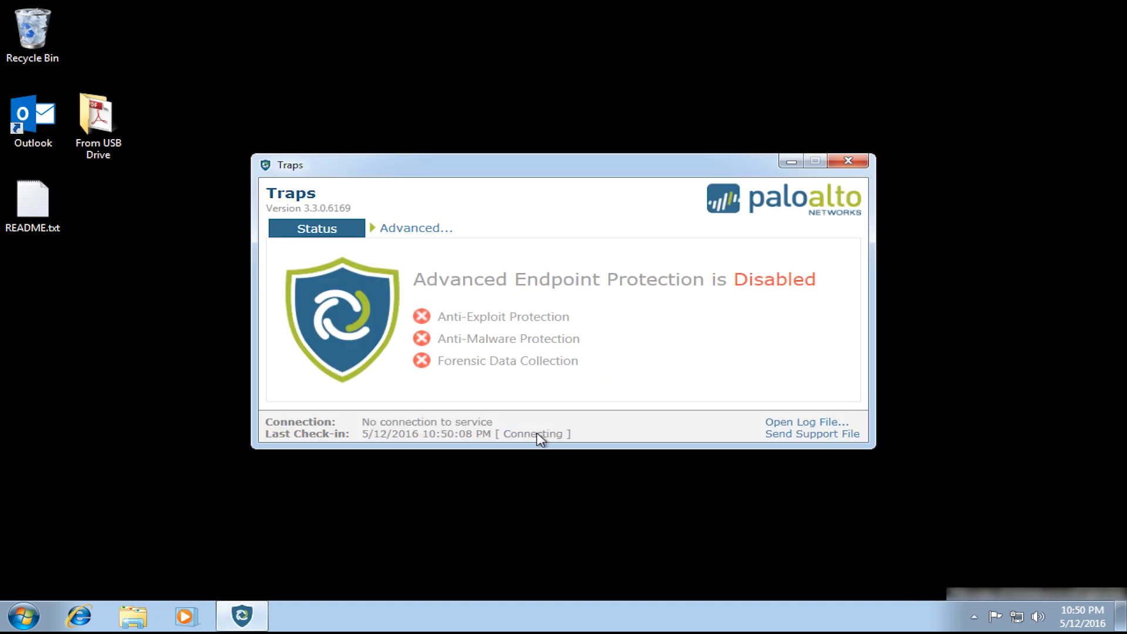
pyautogui.moveTo(589, 447)
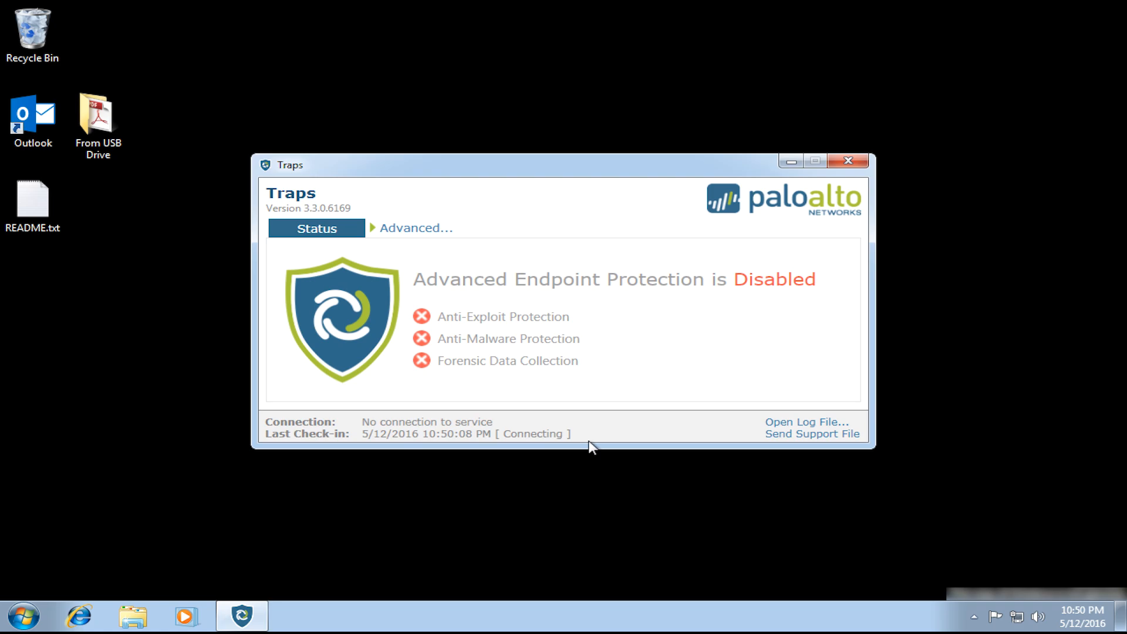
pyautogui.moveTo(531, 436)
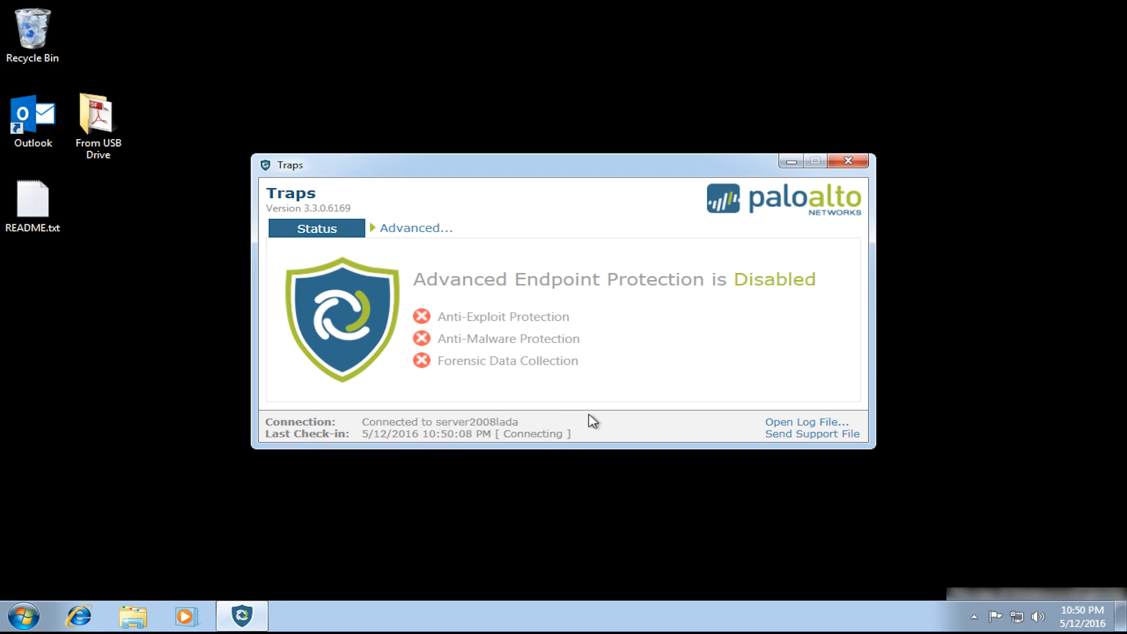
pyautogui.moveTo(550, 449)
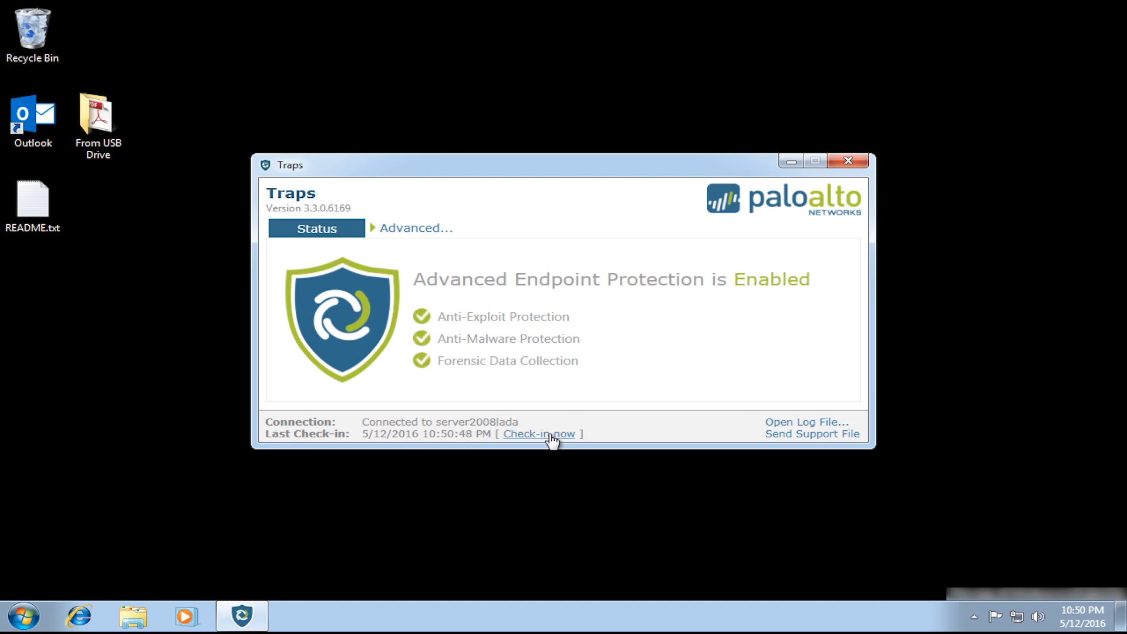
pyautogui.click(538, 433)
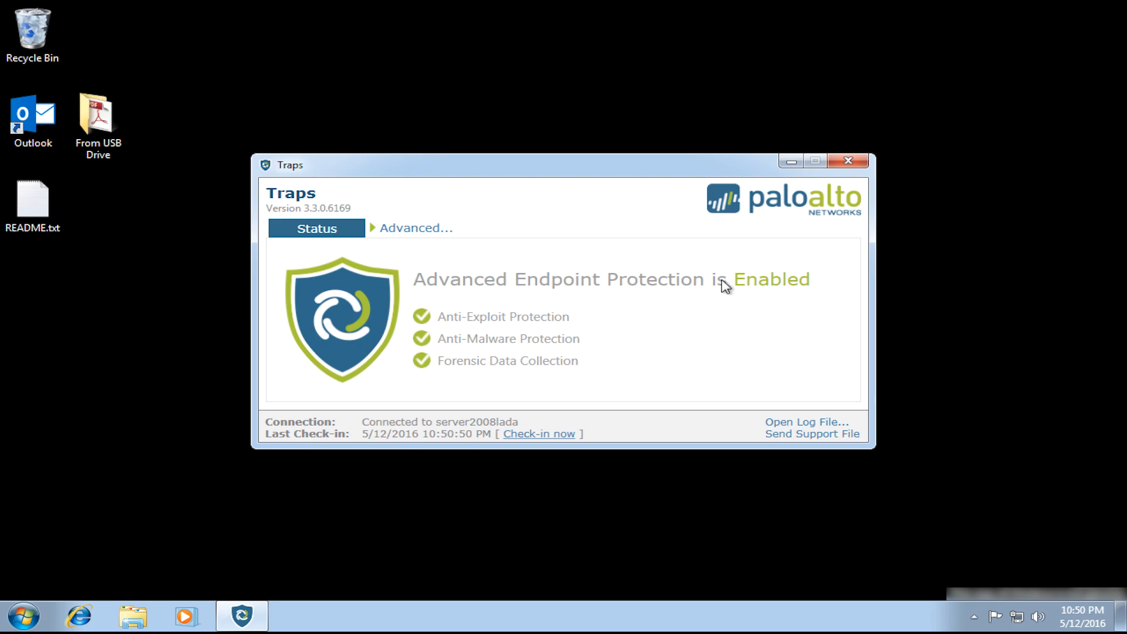
# Close the Traps console and relaunch Outlook from its desktop shortcut.
pyautogui.click(848, 161)
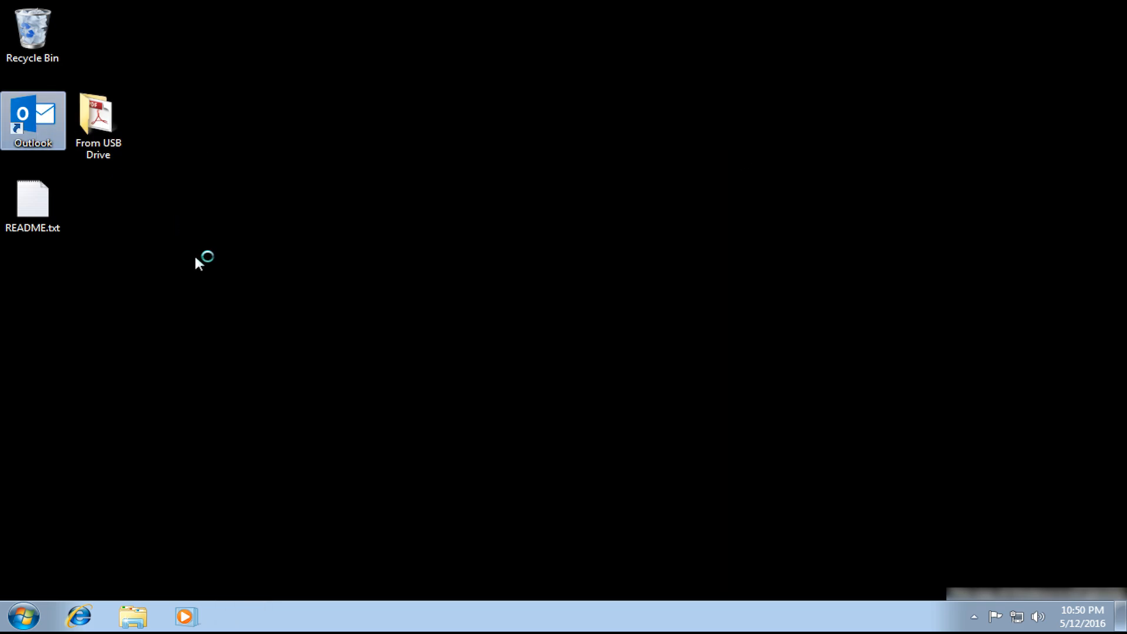
pyautogui.moveTo(247, 299)
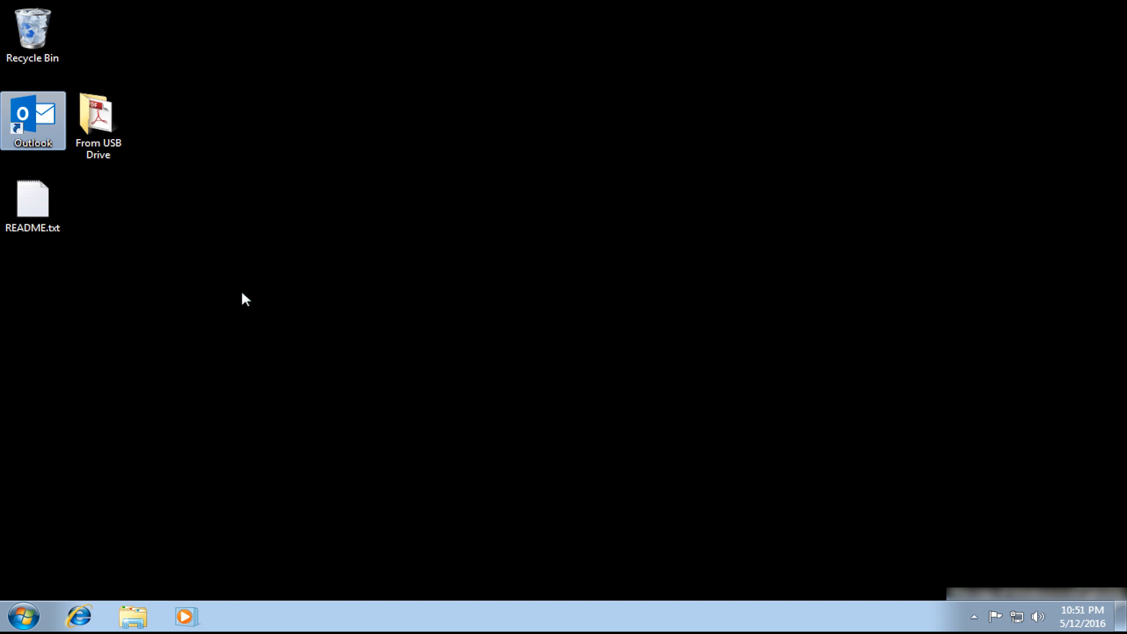
pyautogui.doubleClick(33, 119)
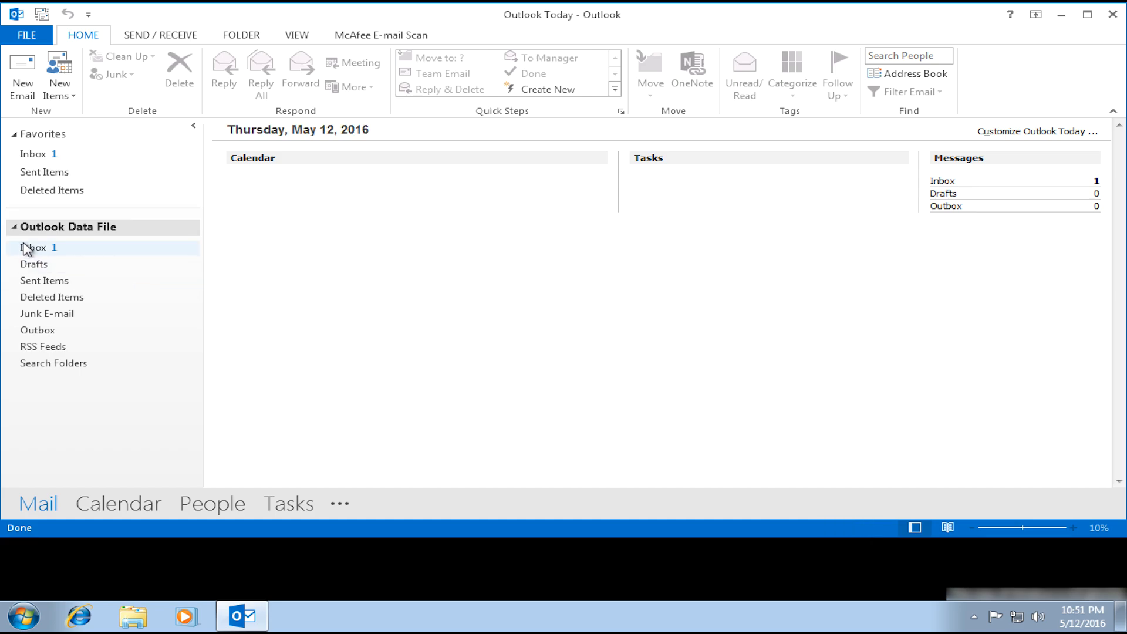
# Open the Inbox, triggering Traps' suspicious DLL access block, and acknowledge the Prevention Alert.
pyautogui.click(34, 247)
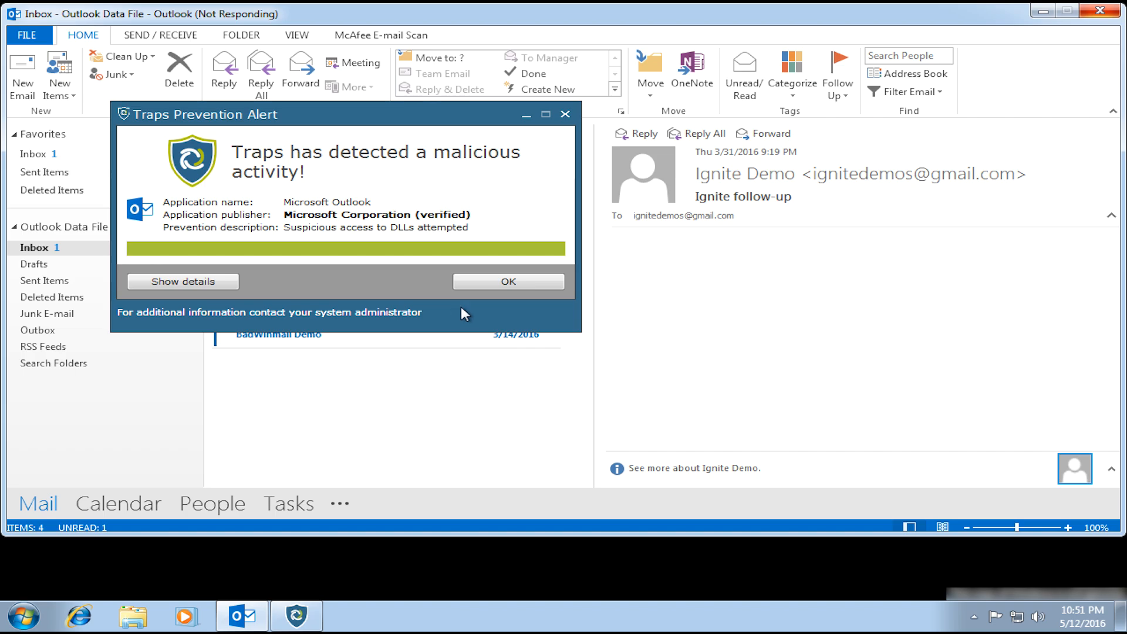
pyautogui.moveTo(508, 281)
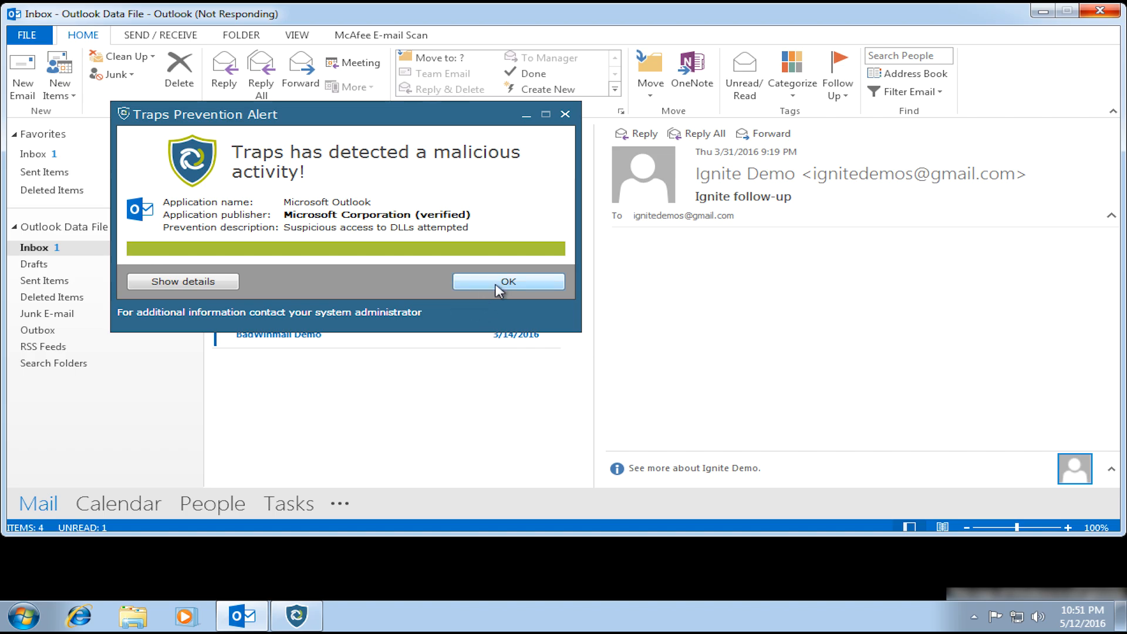
pyautogui.click(507, 281)
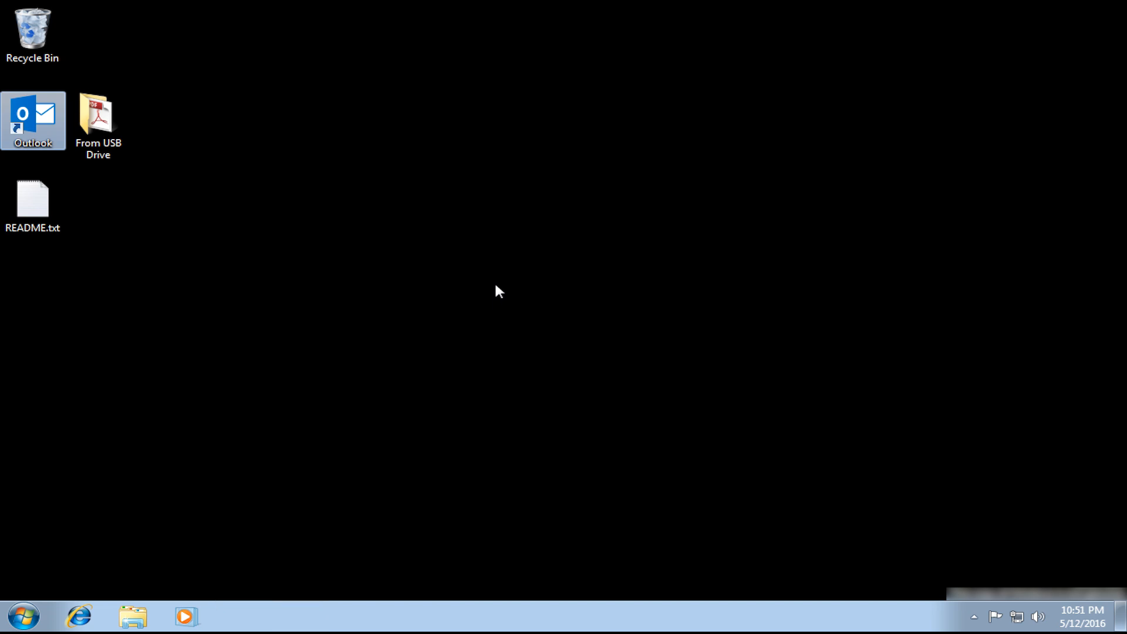